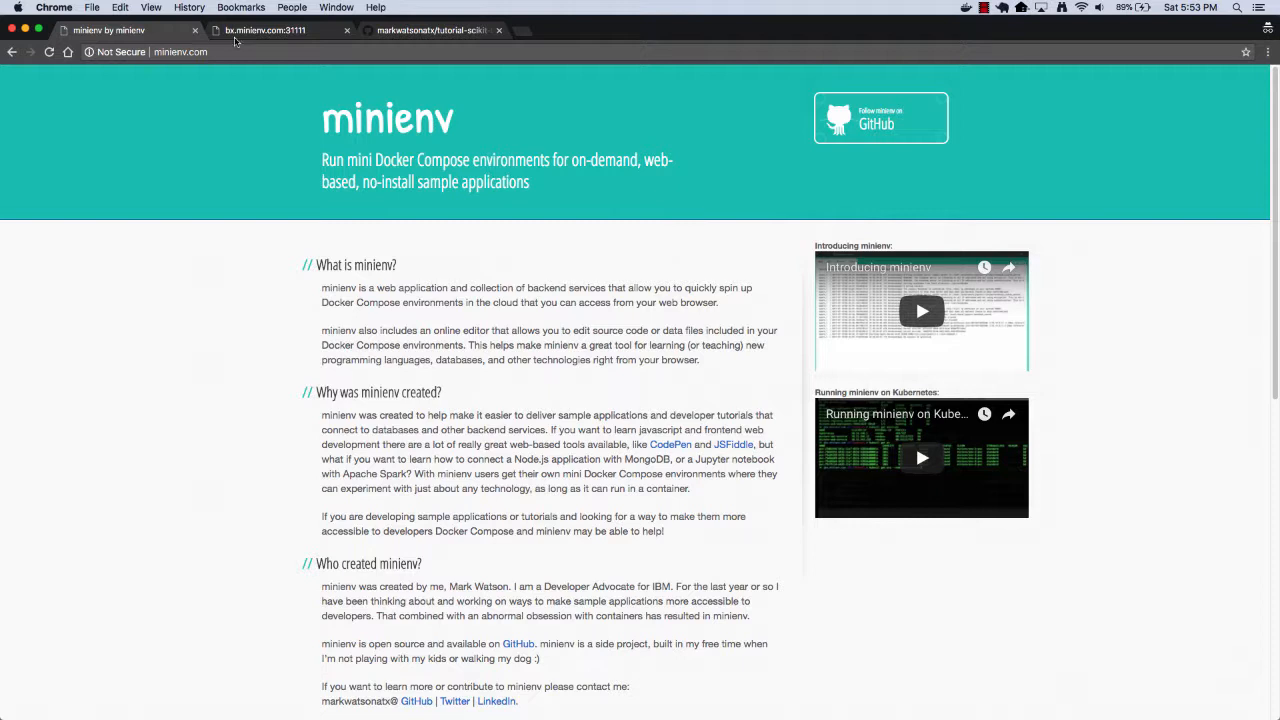
- Bring up minienv's list of sample environments, Apache Spark Word Count Notebook listed first
{"action": "left_click", "coordinate": [264, 30]}
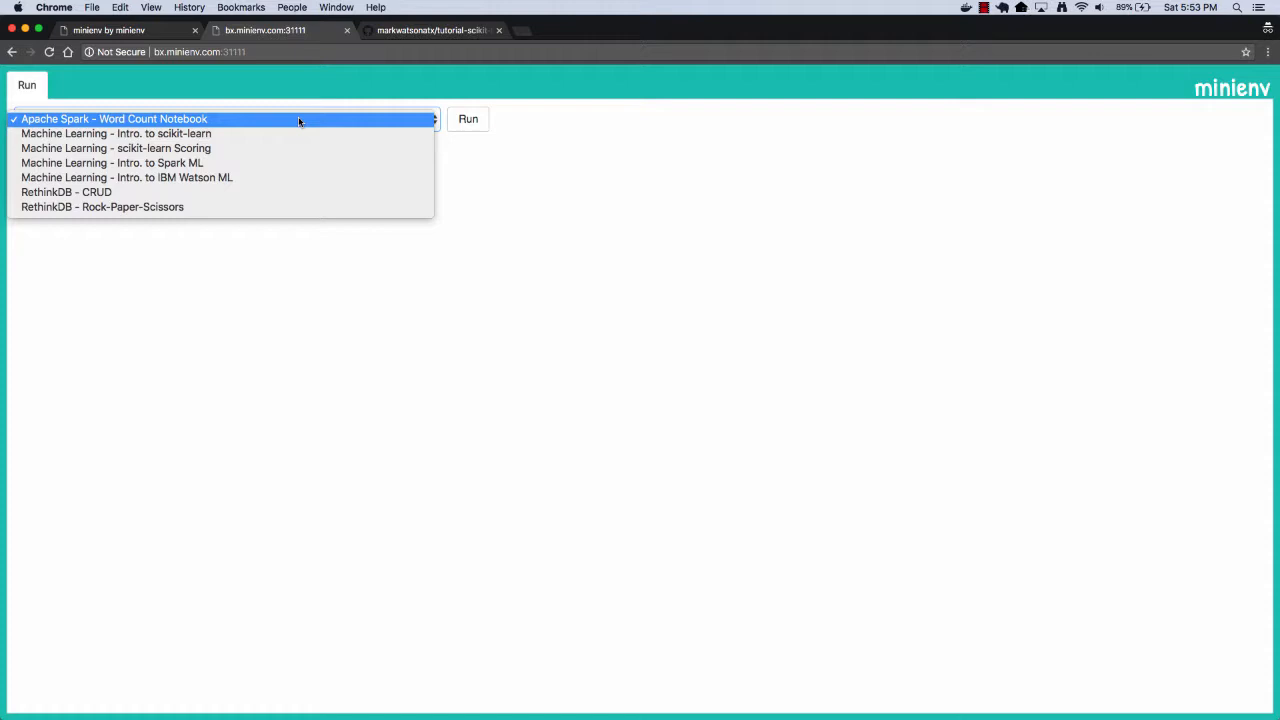
{"action": "mouse_move", "coordinate": [292, 132]}
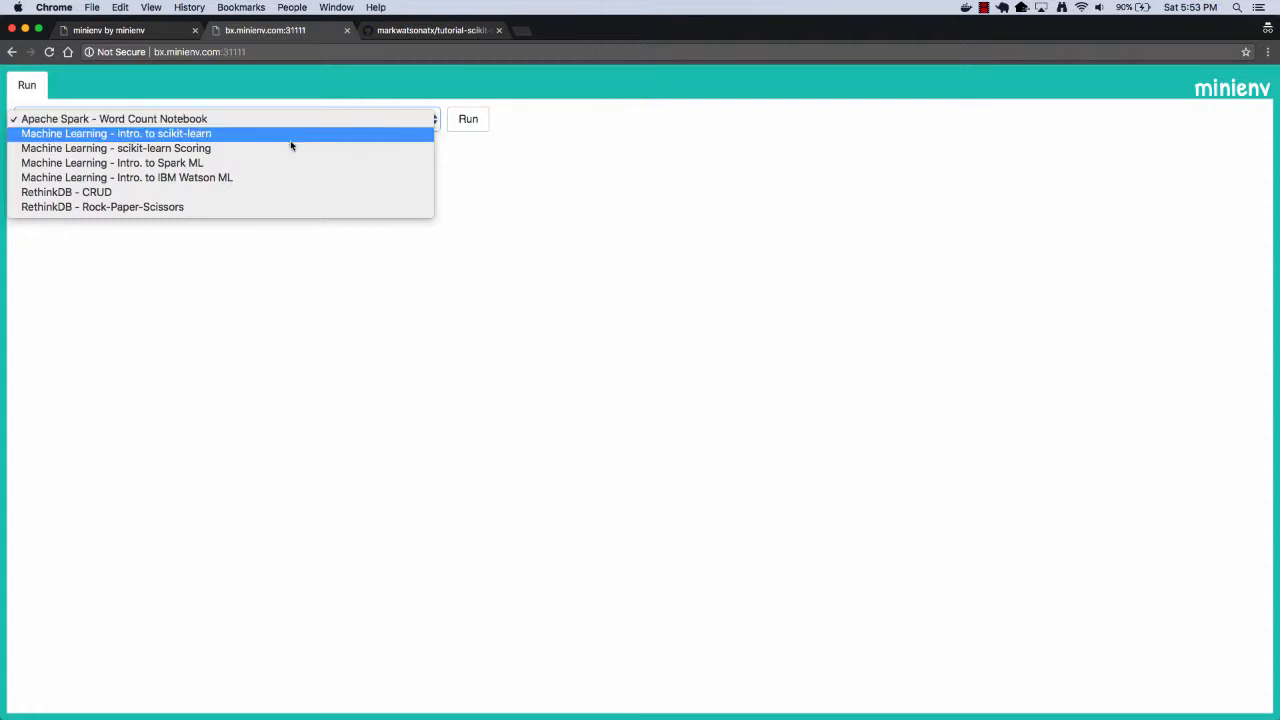
- Run the 'Machine Learning - scikit-learn Scoring' environment until its Jupyter server logs show it started
{"action": "left_click", "coordinate": [116, 148]}
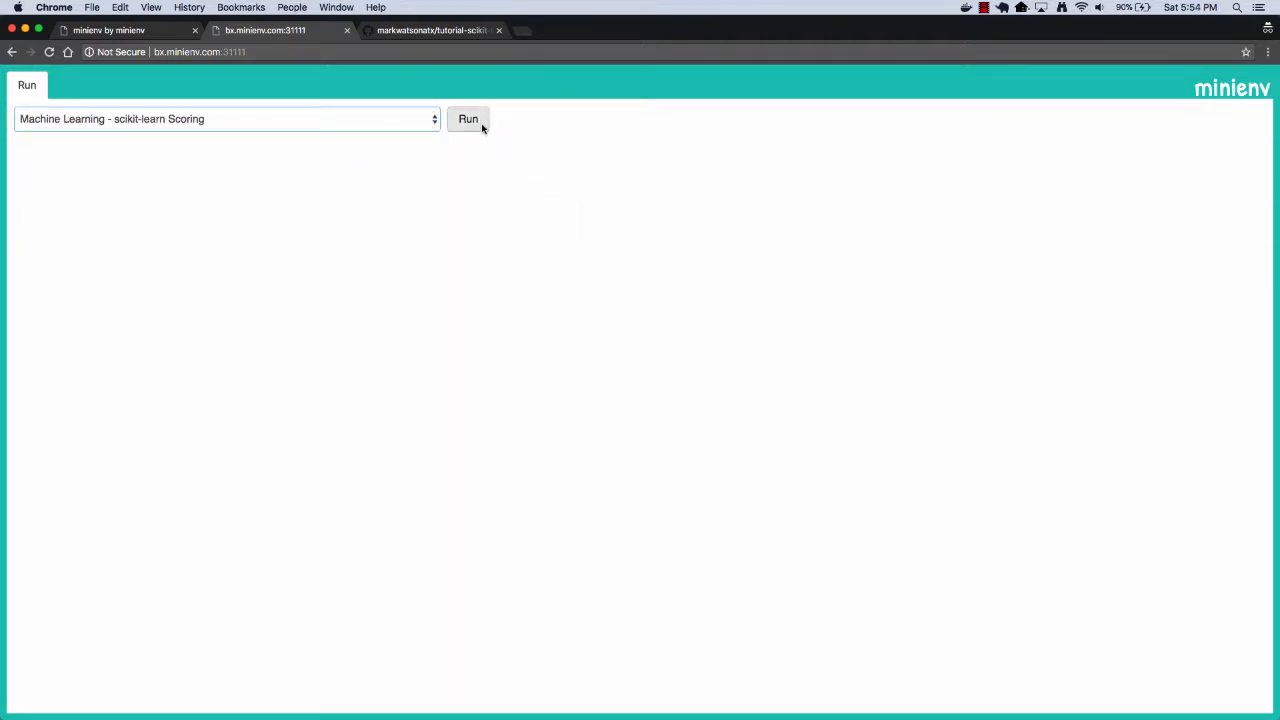
{"action": "left_click", "coordinate": [468, 118]}
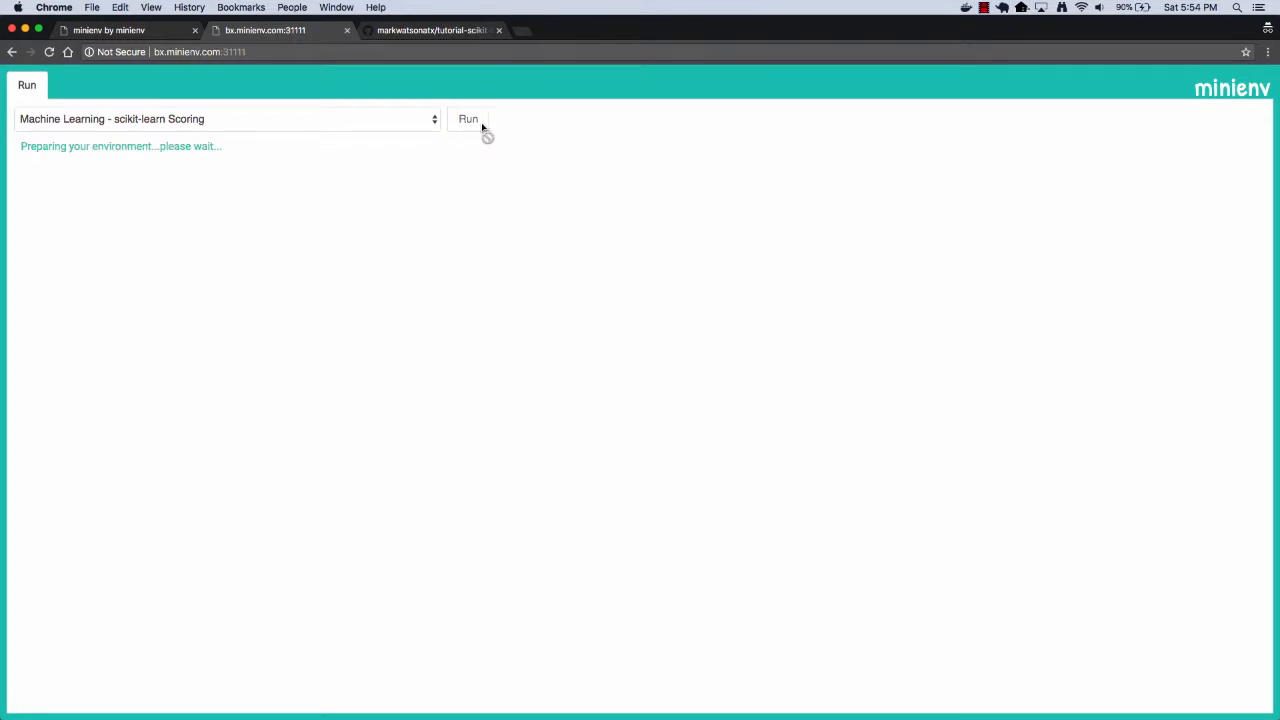
{"action": "left_click", "coordinate": [468, 120]}
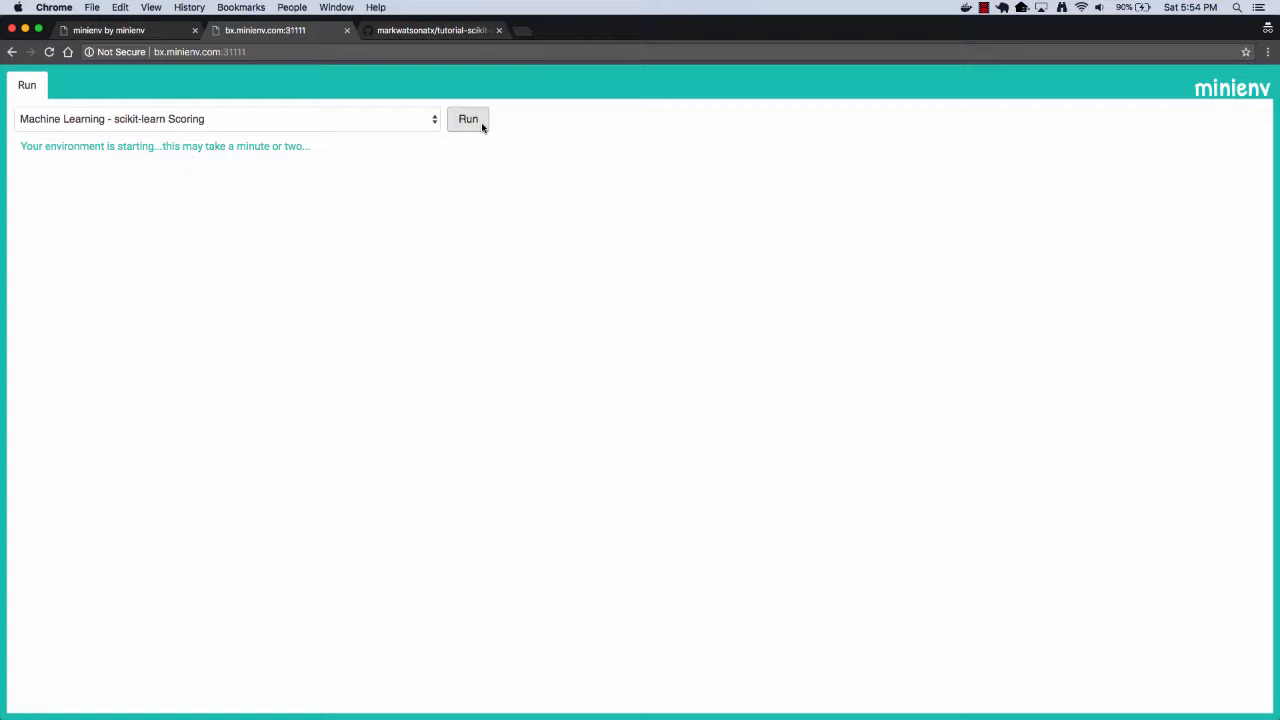
{"action": "left_click", "coordinate": [468, 118]}
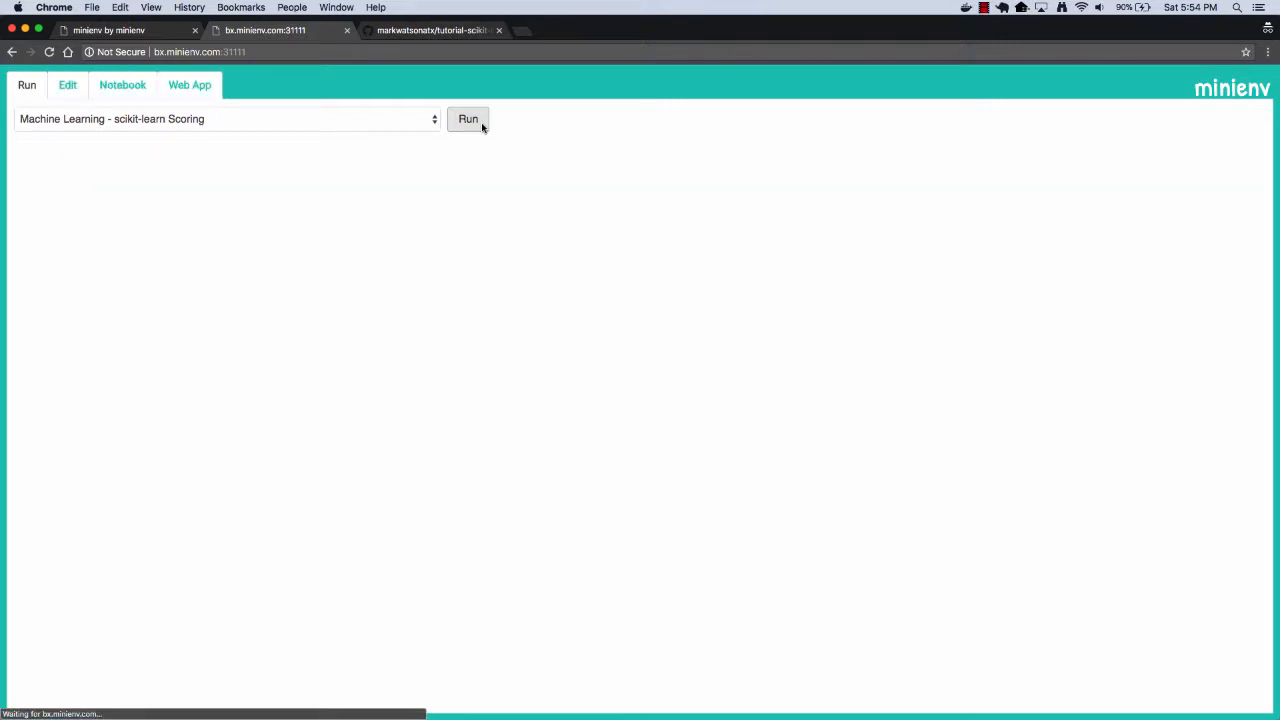
{"action": "left_click", "coordinate": [468, 118]}
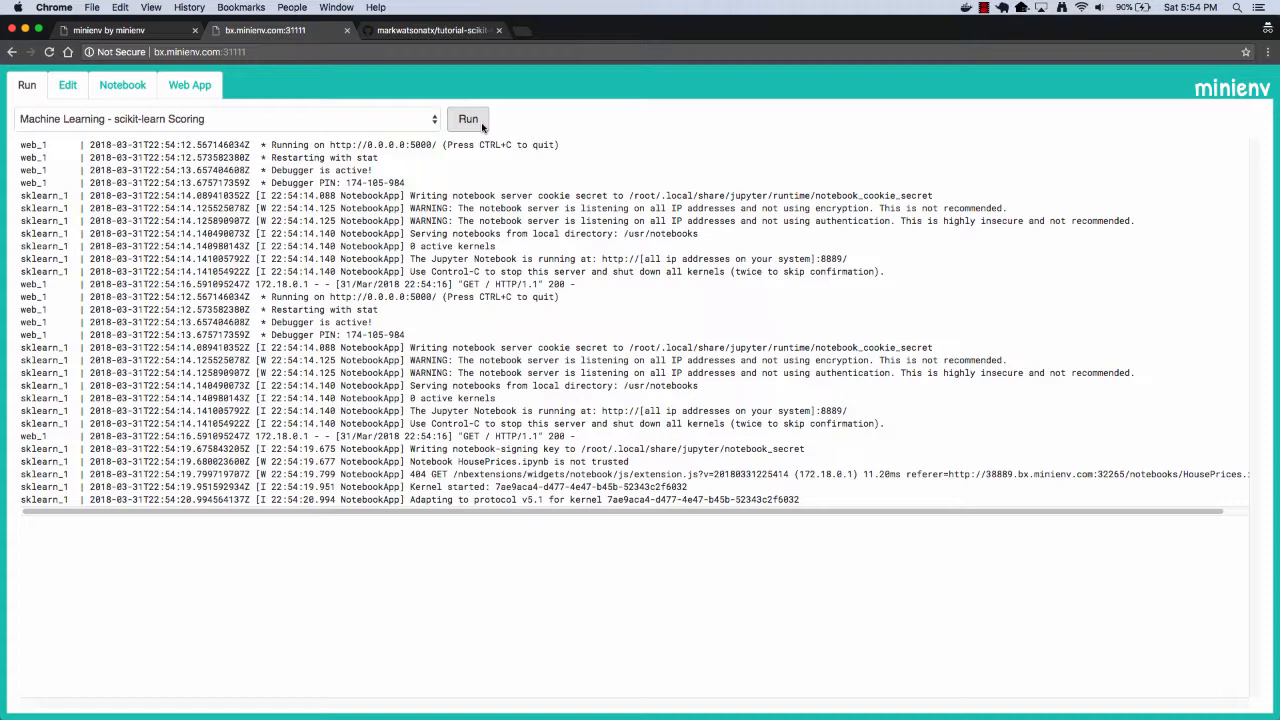
{"action": "mouse_move", "coordinate": [122, 84]}
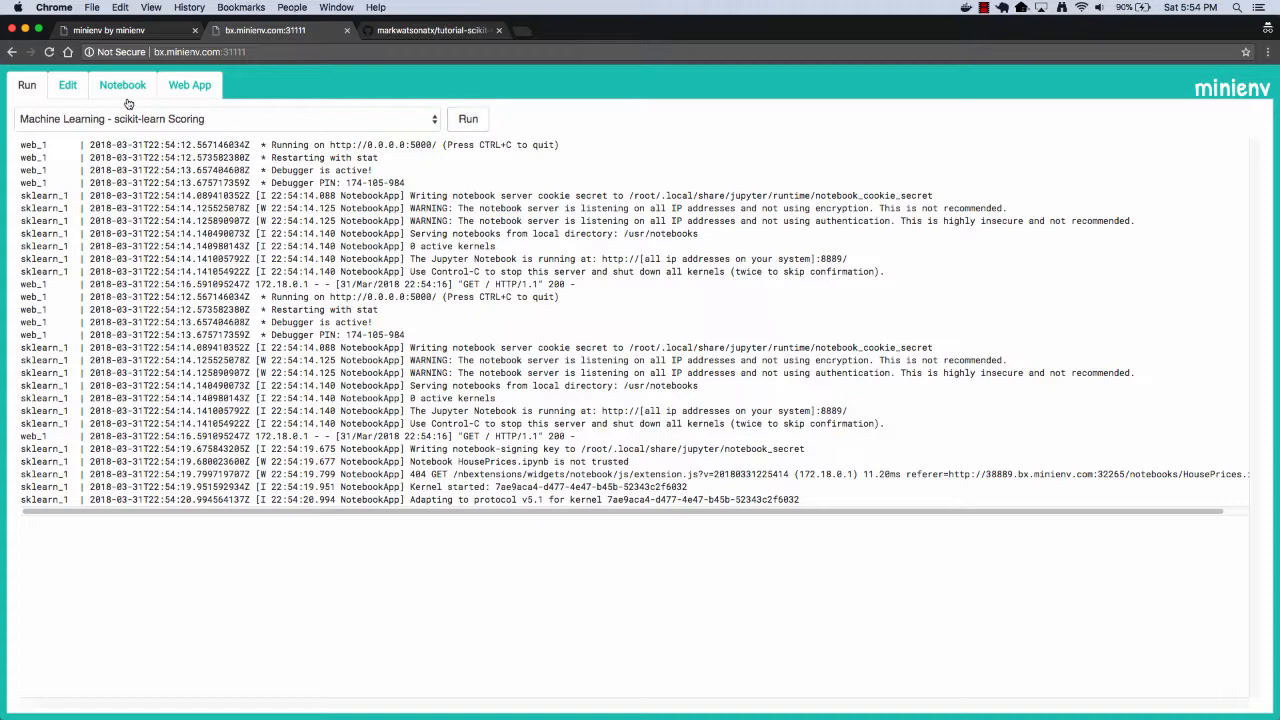
- Run the HousePrices notebook cells importing pandas/sklearn and loading house-prices.csv into a dataframe
{"action": "left_click", "coordinate": [120, 84]}
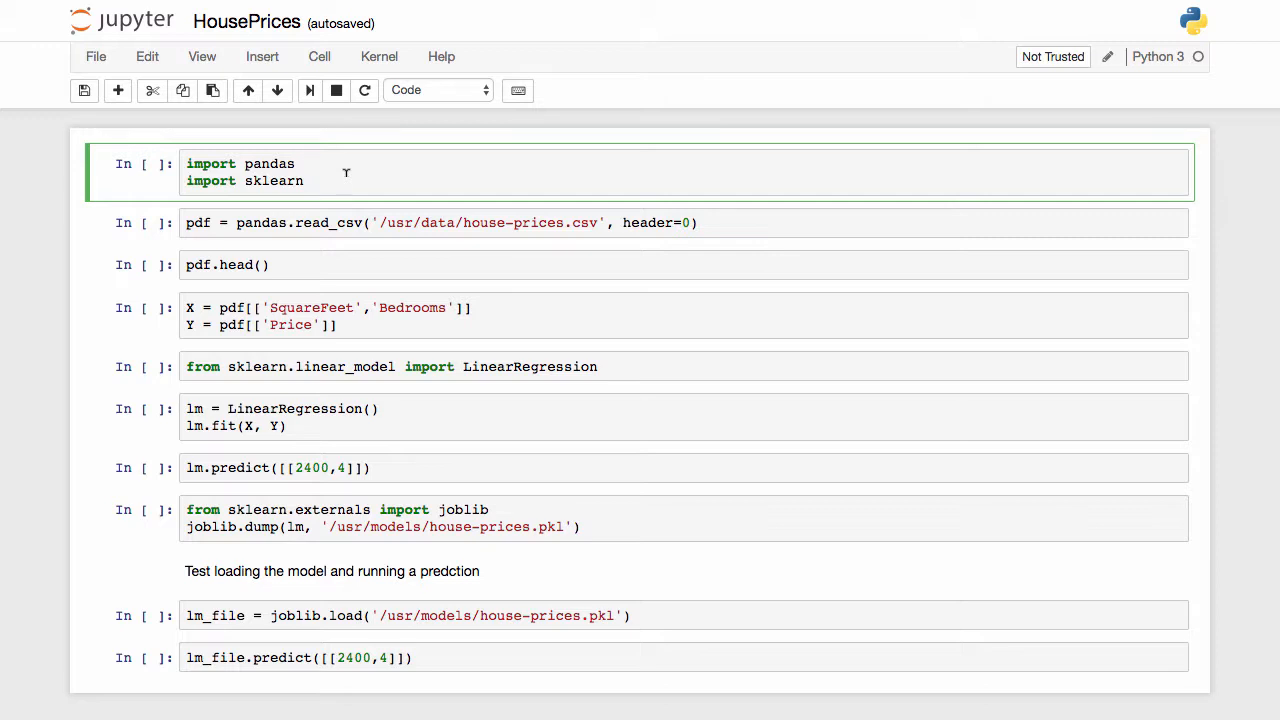
{"action": "left_click", "coordinate": [308, 90]}
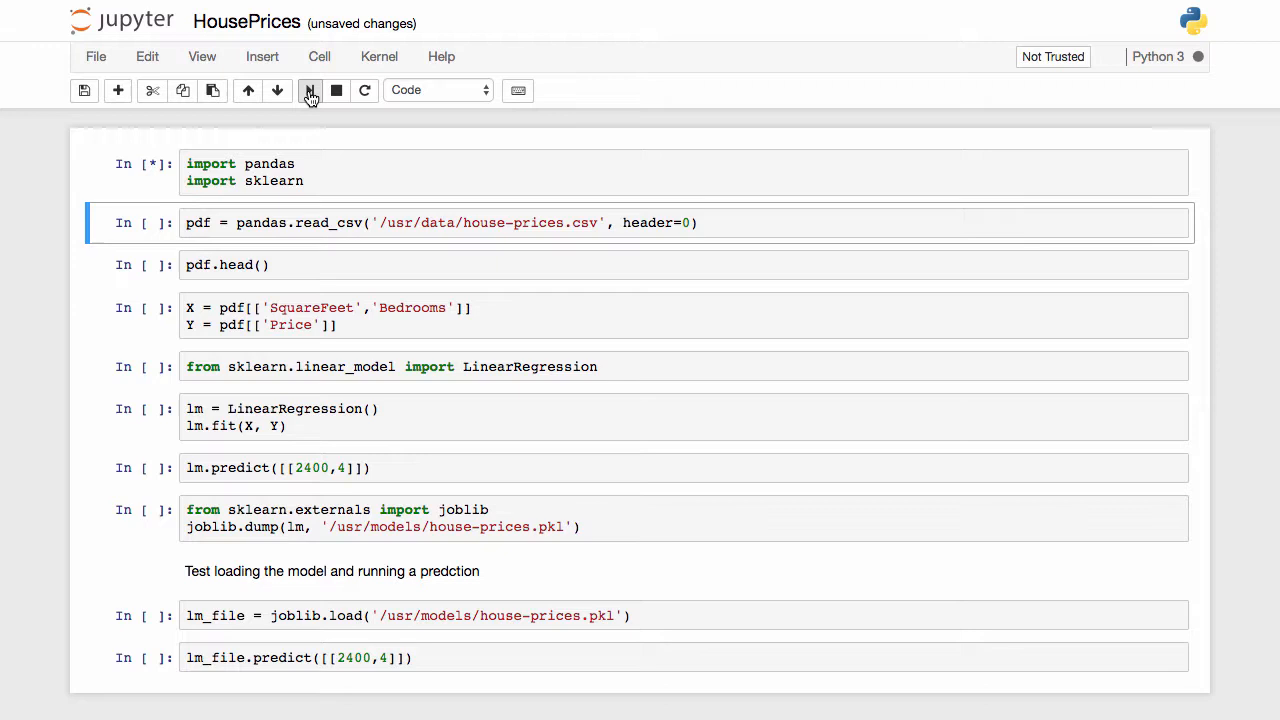
{"action": "left_click", "coordinate": [310, 90]}
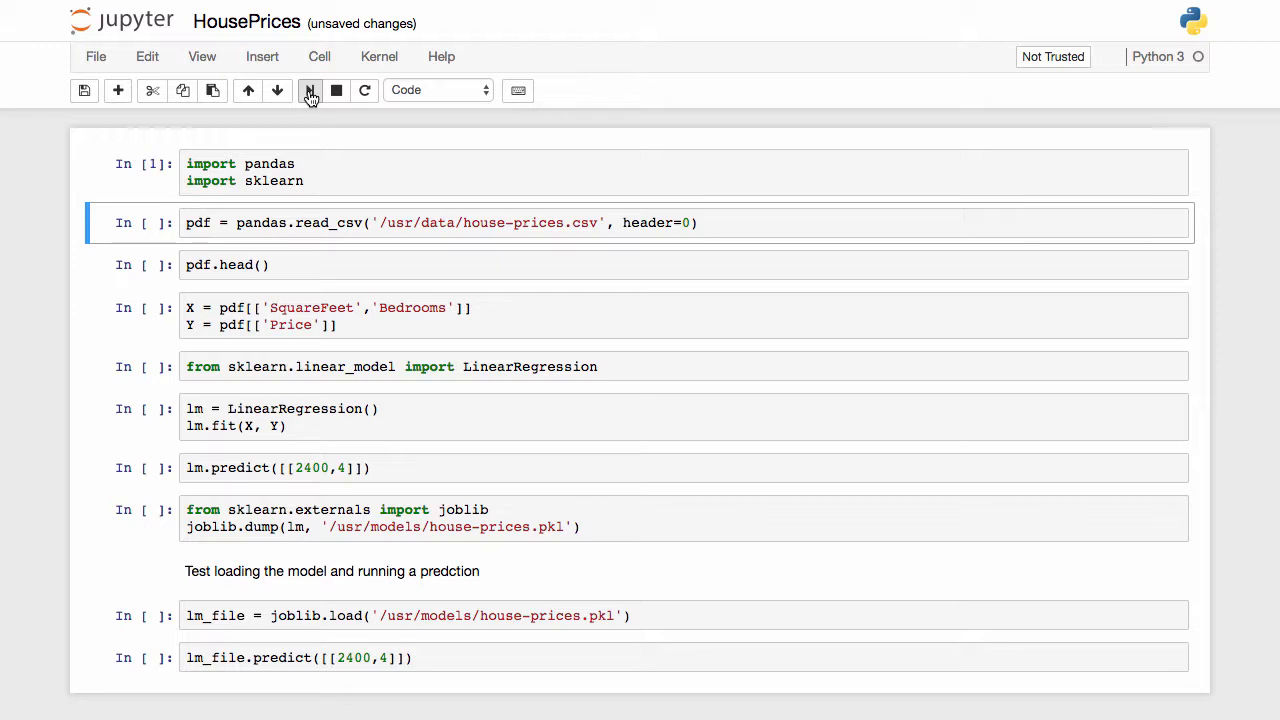
{"action": "left_click", "coordinate": [310, 90]}
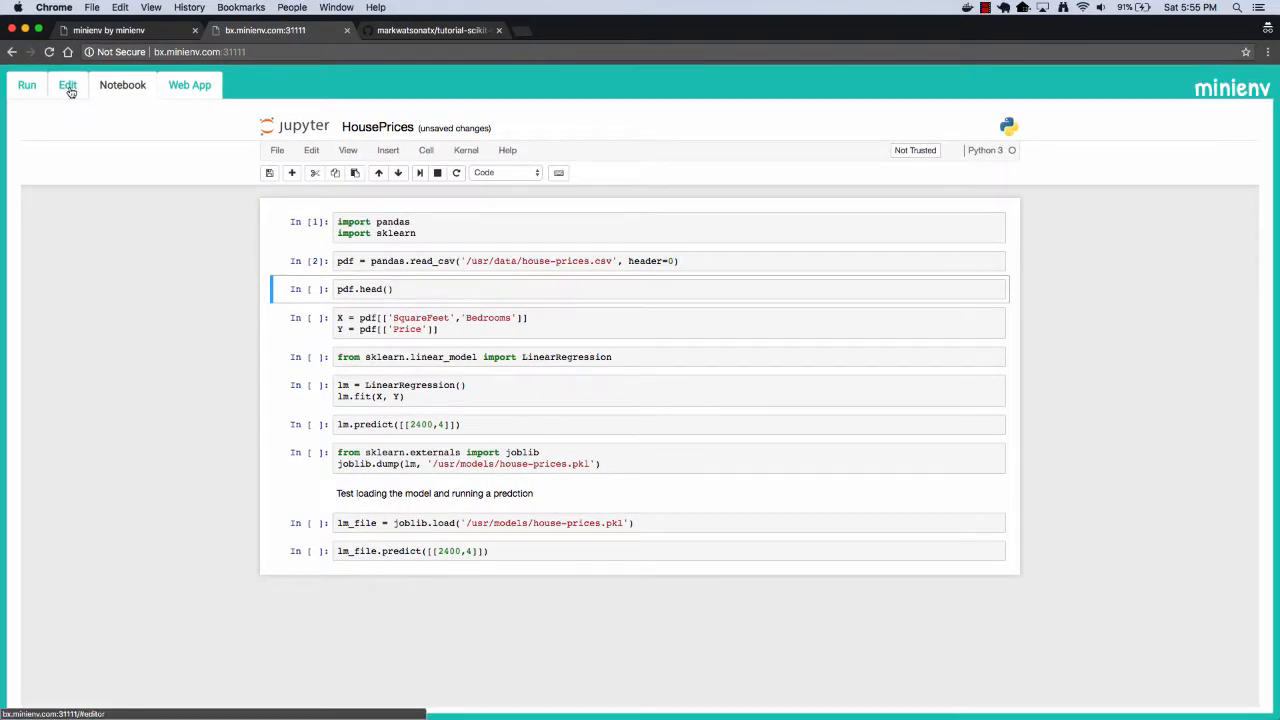
- Add a '2800,5,Black,175000' row to data/house-prices.csv in the editor, then return to the notebook
{"action": "left_click", "coordinate": [68, 84]}
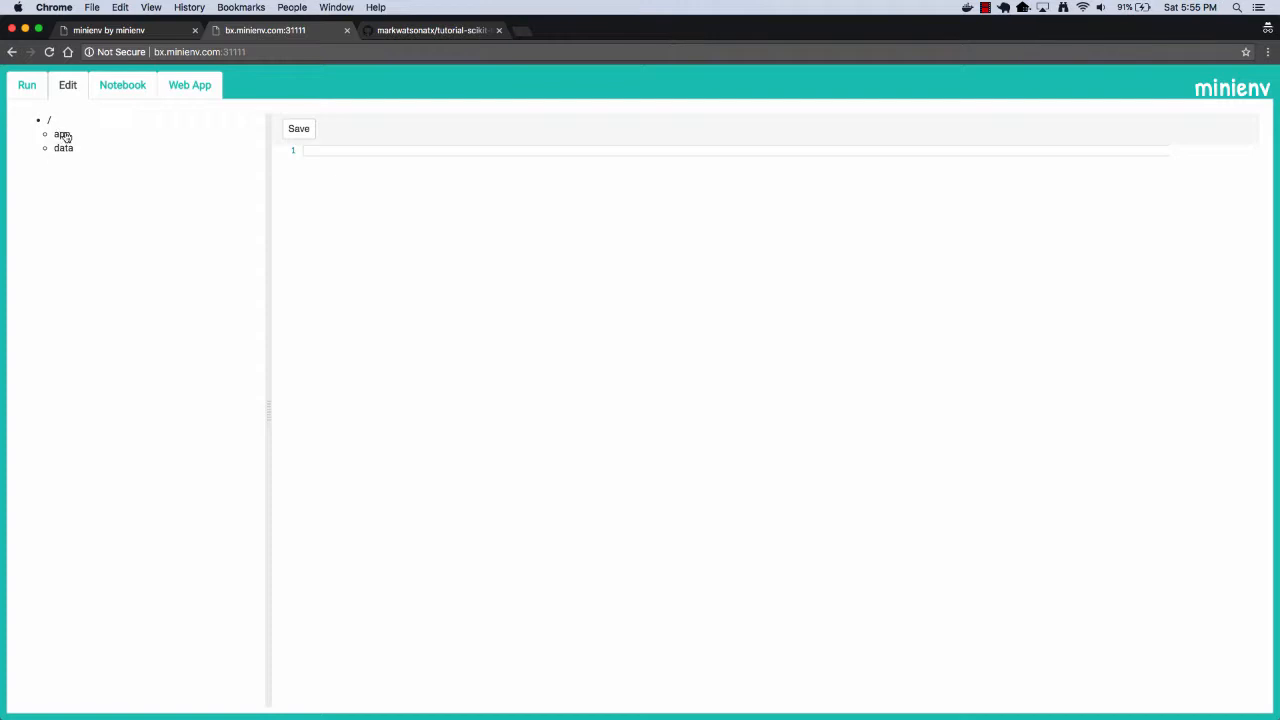
{"action": "left_click", "coordinate": [64, 148]}
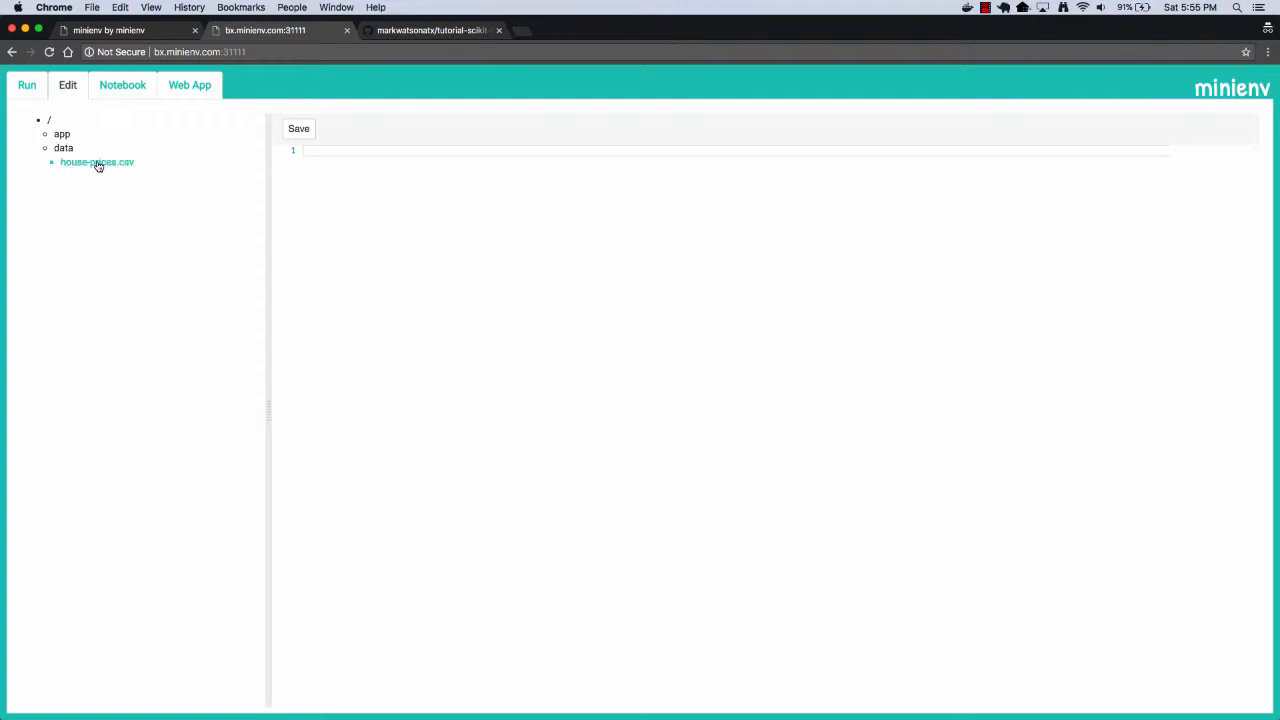
{"action": "left_click", "coordinate": [96, 160]}
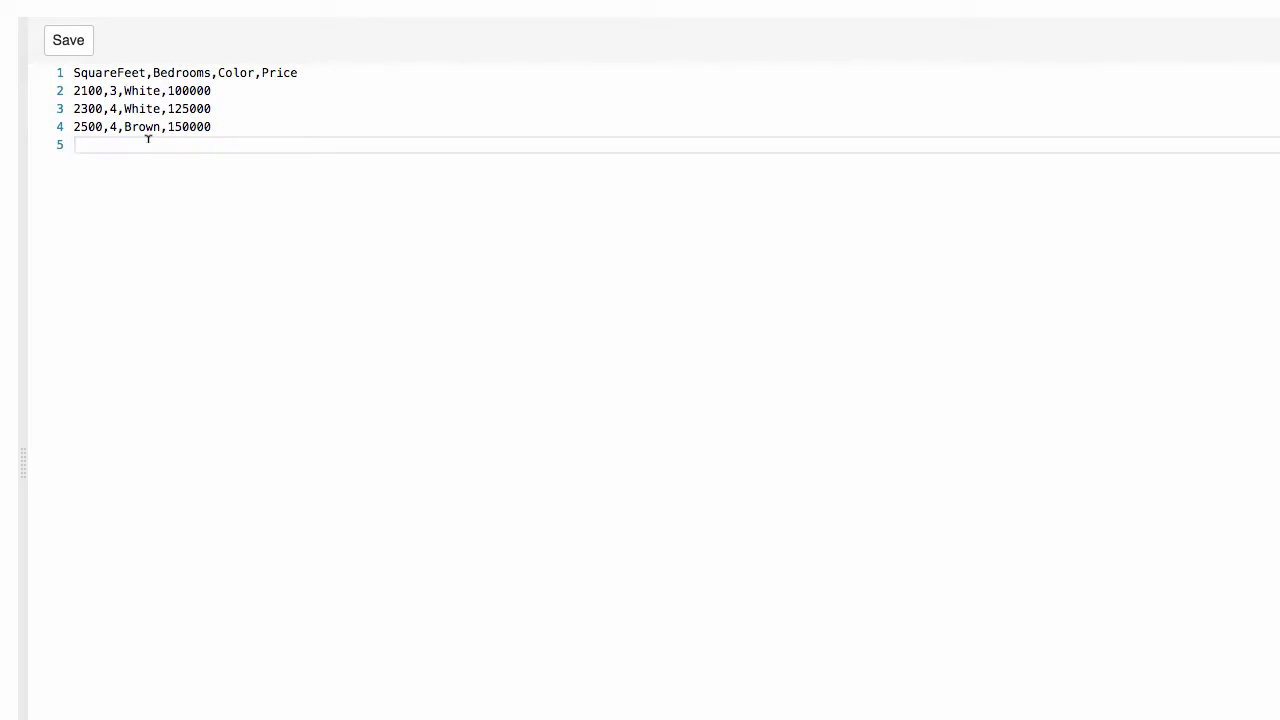
{"action": "type", "text": "2"}
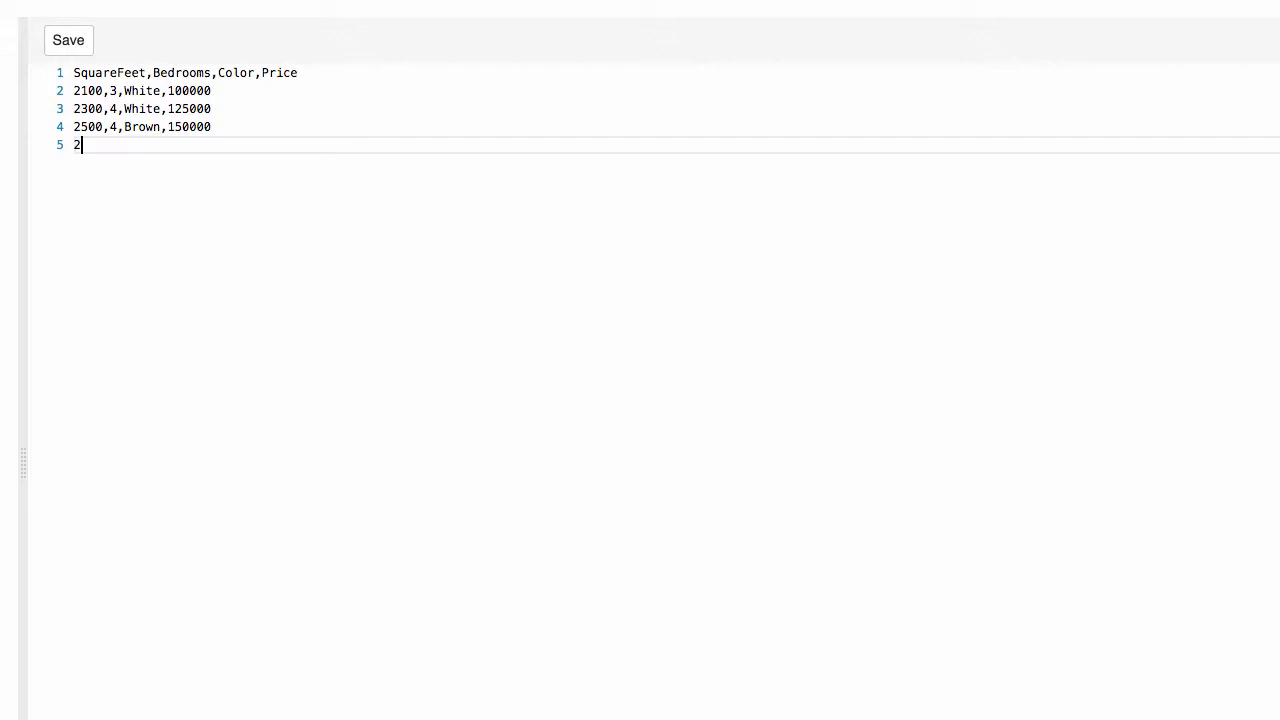
{"action": "type", "text": "800,"}
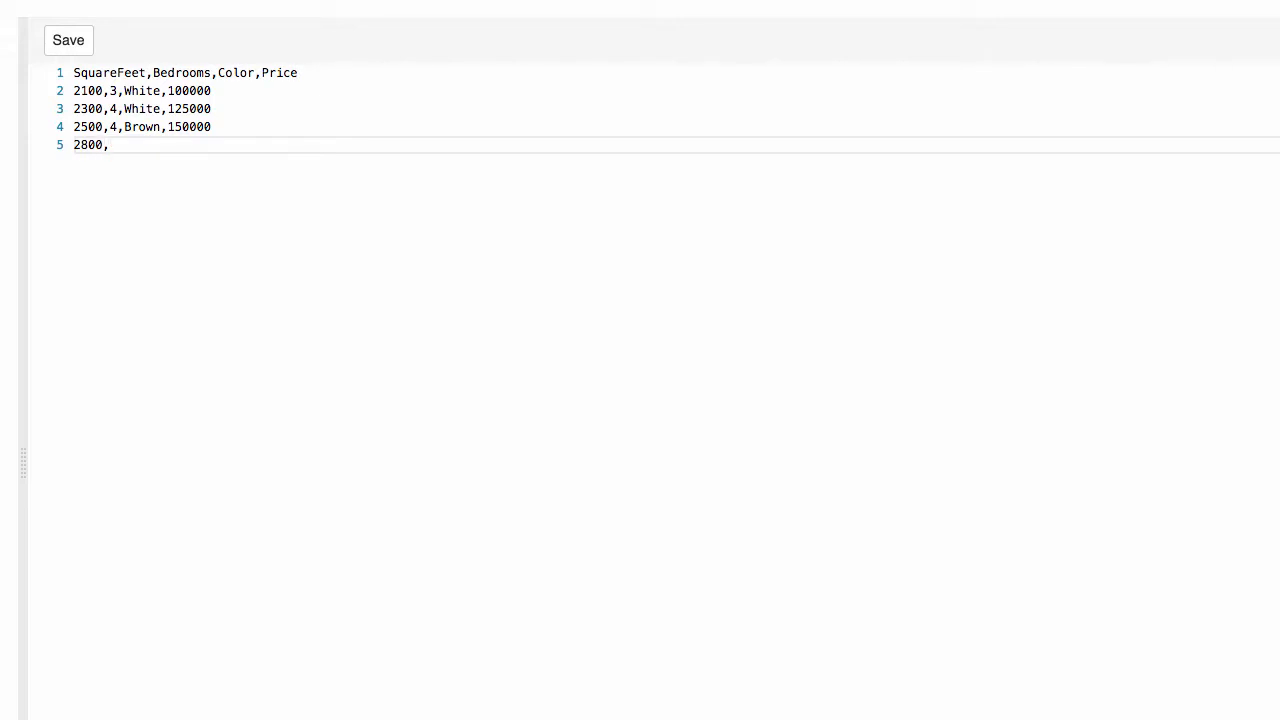
{"action": "type", "text": "5,Blac"}
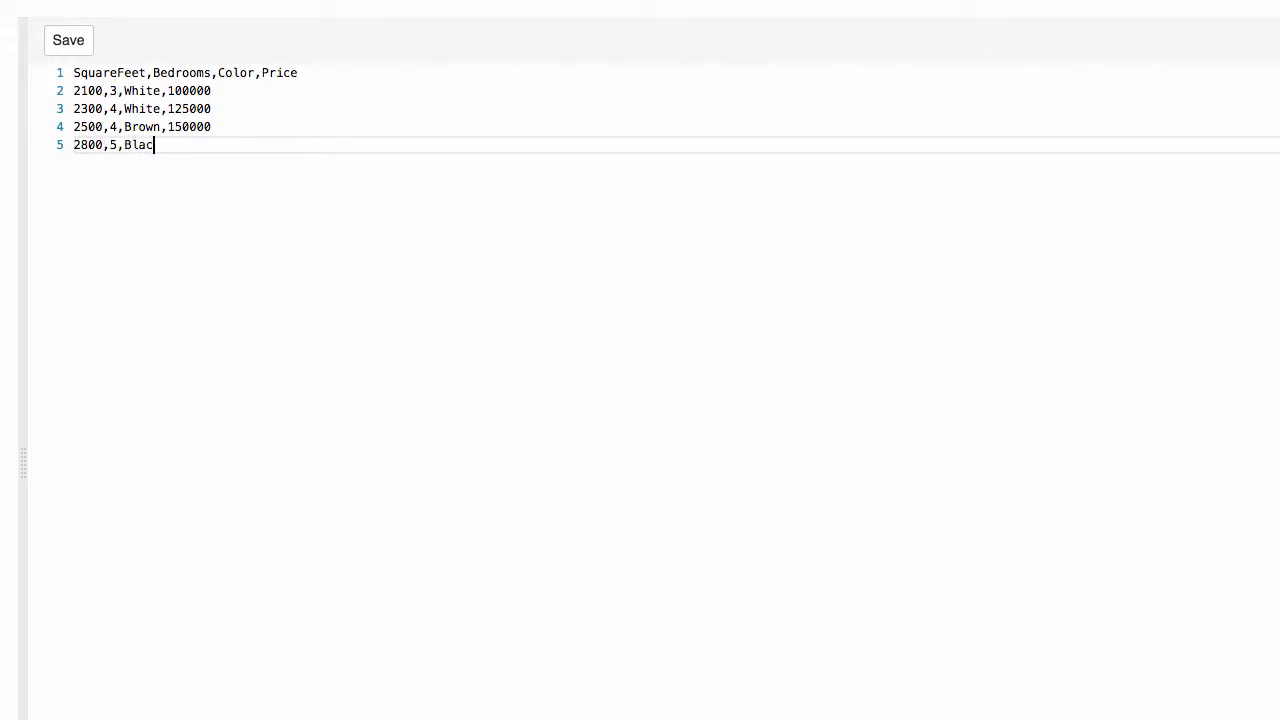
{"action": "type", "text": "k,17"}
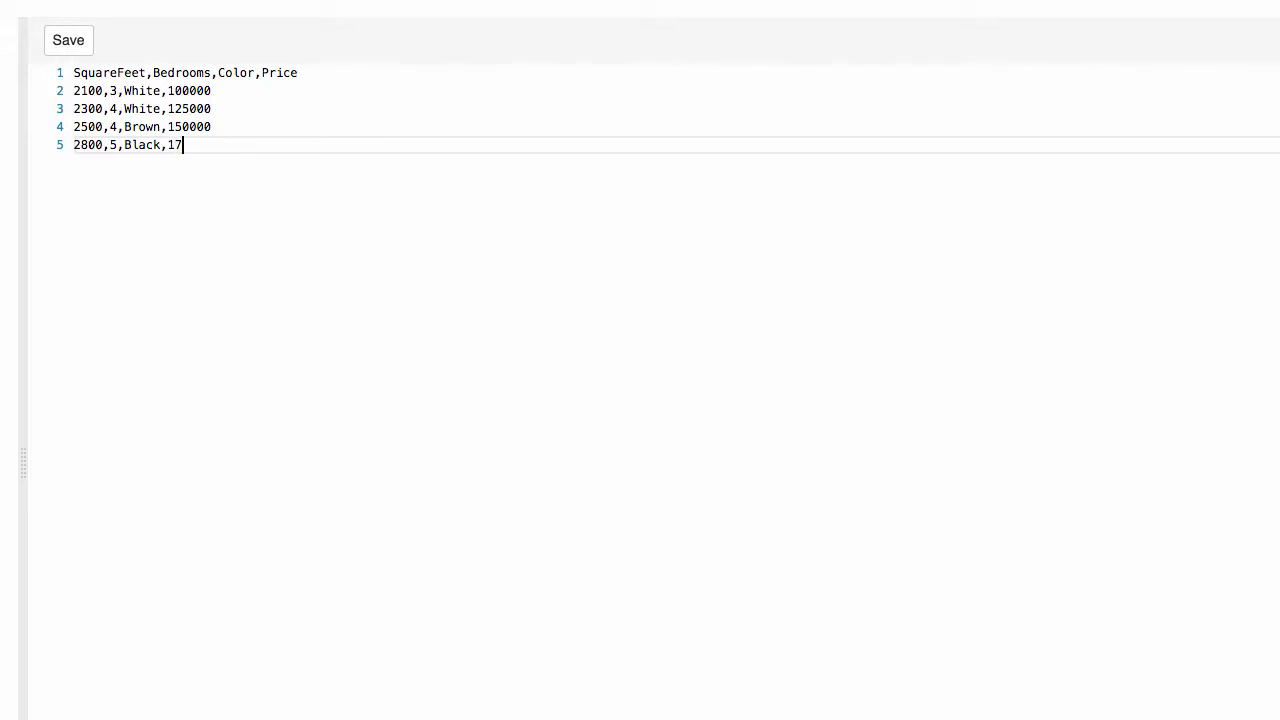
{"action": "type", "text": "5000"}
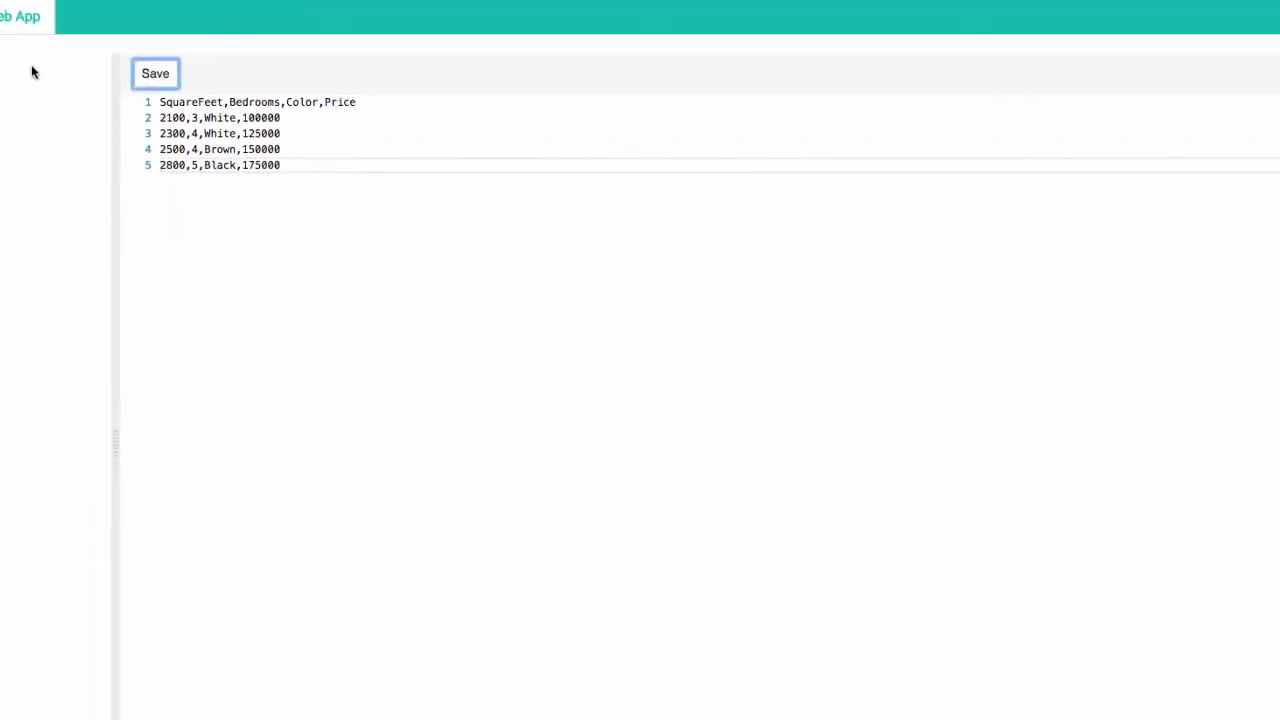
{"action": "left_click", "coordinate": [122, 84]}
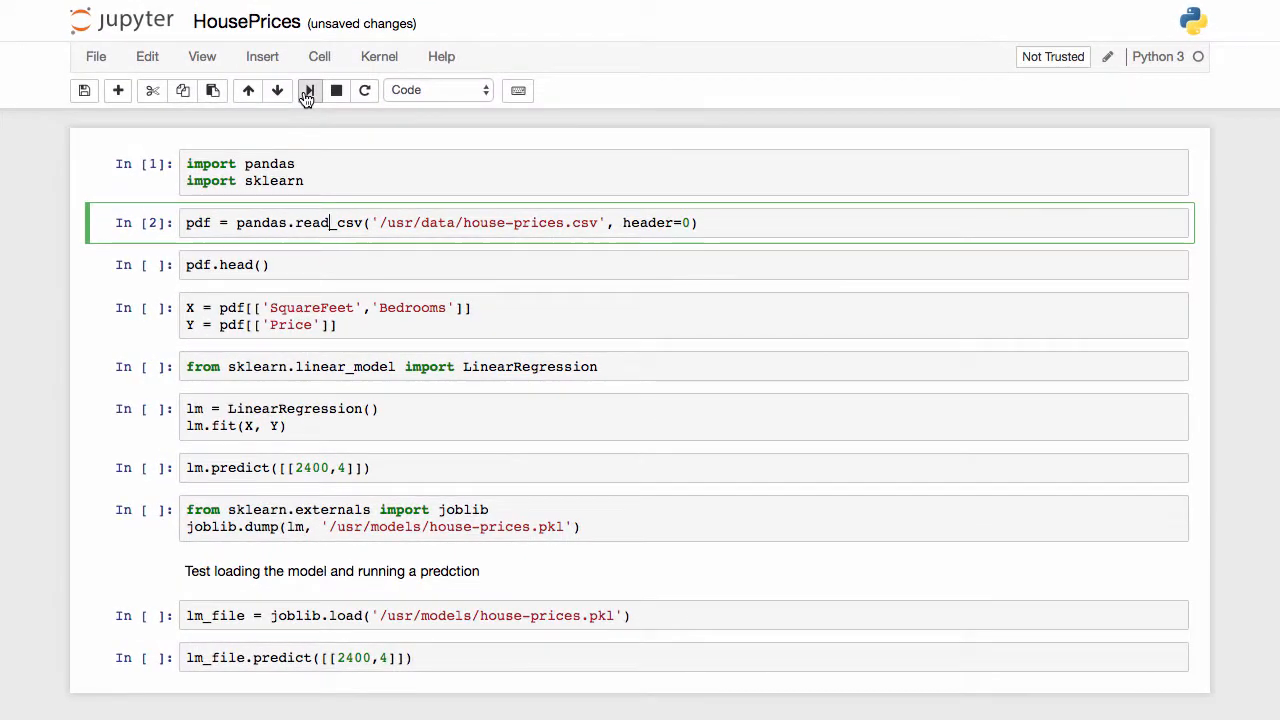
- Reload the CSV, define features and target, fit LinearRegression and predict 134722 for 2400 sq ft, 4 bedrooms
{"action": "left_click", "coordinate": [308, 90]}
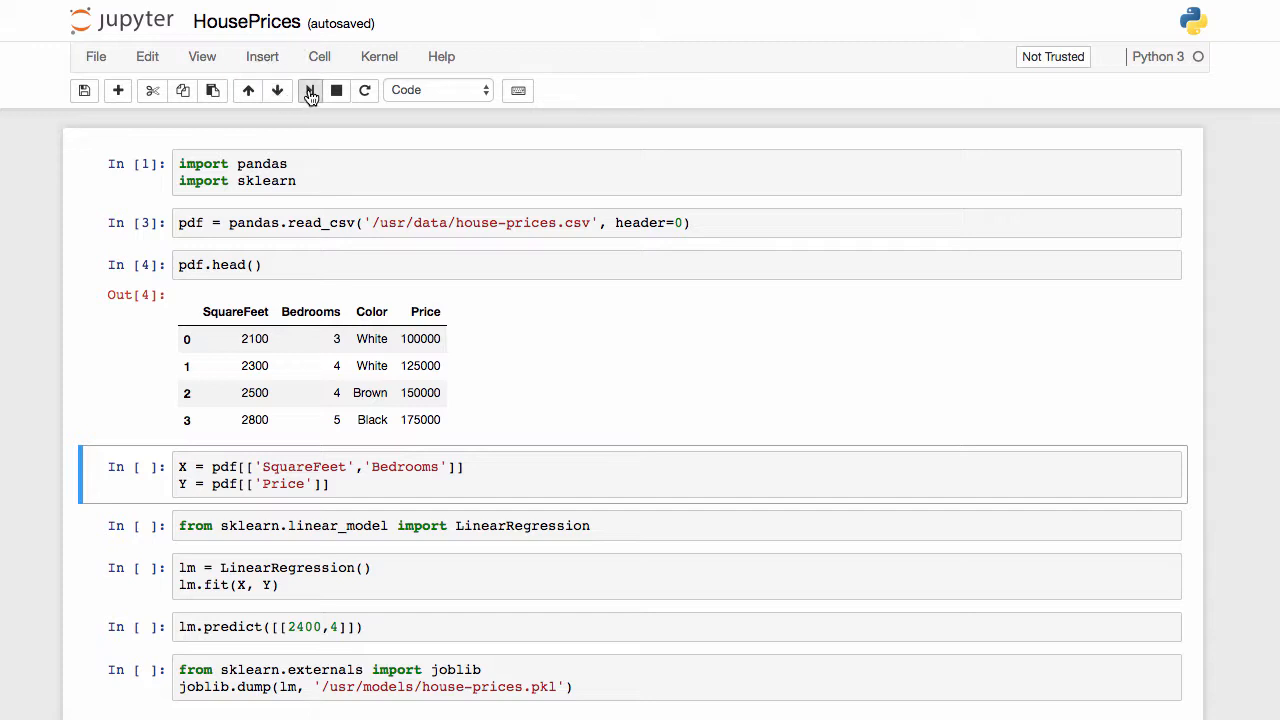
{"action": "mouse_move", "coordinate": [310, 92]}
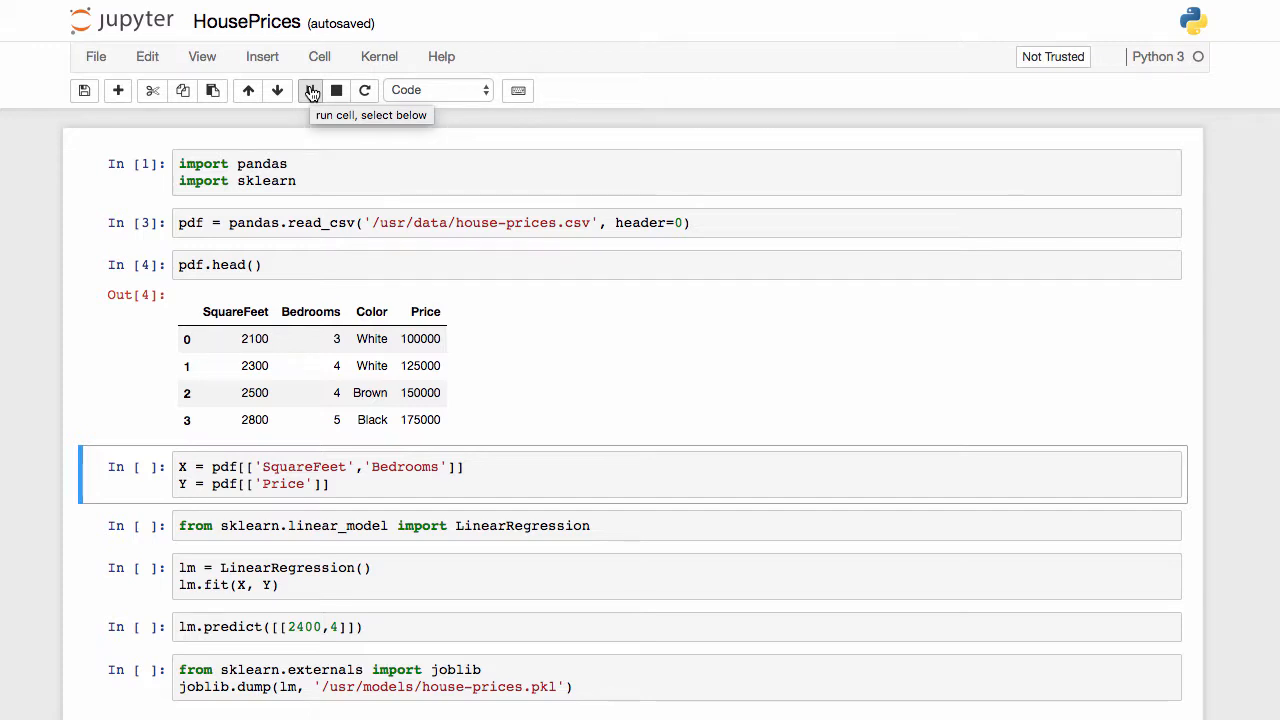
{"action": "left_click", "coordinate": [312, 90]}
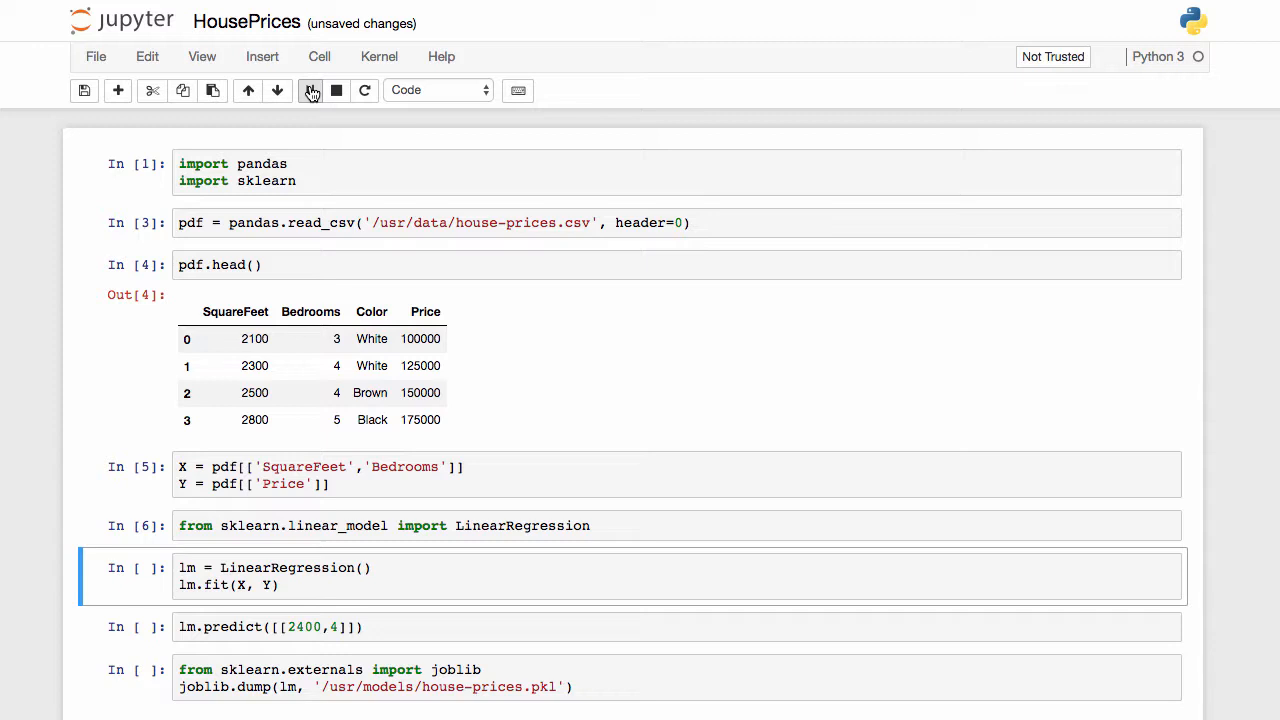
{"action": "left_click", "coordinate": [312, 90]}
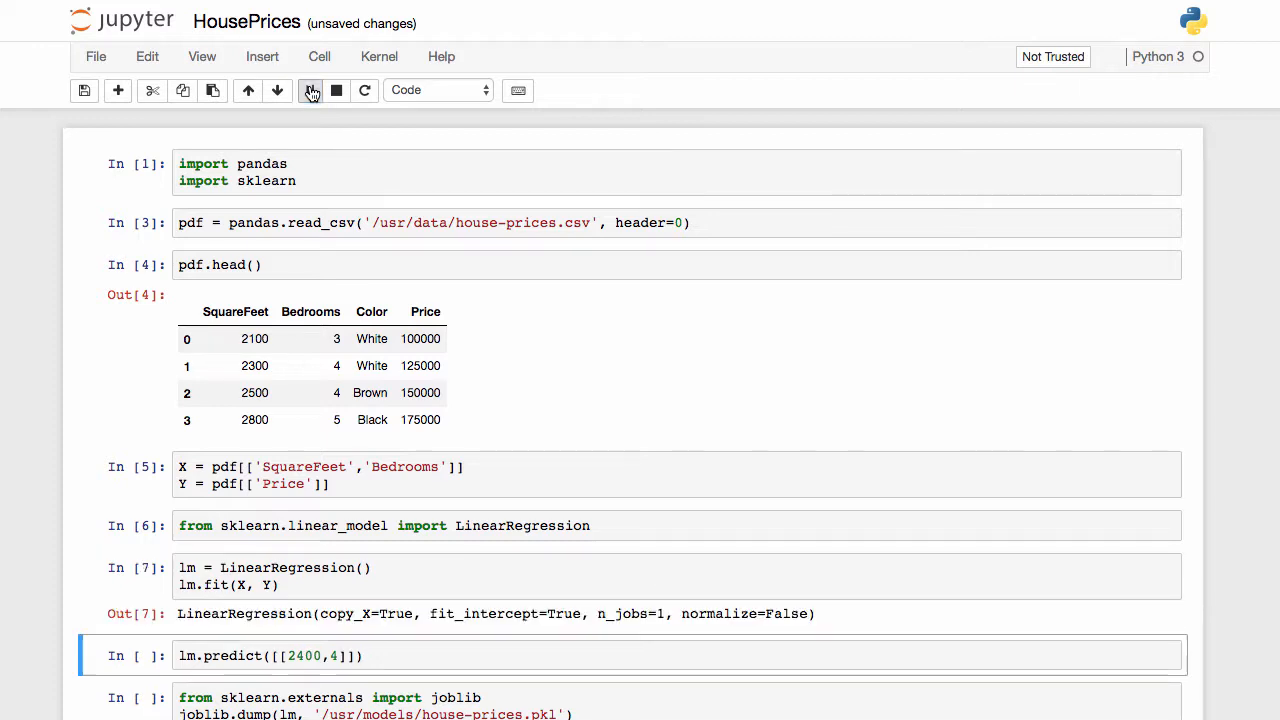
{"action": "left_click", "coordinate": [310, 90]}
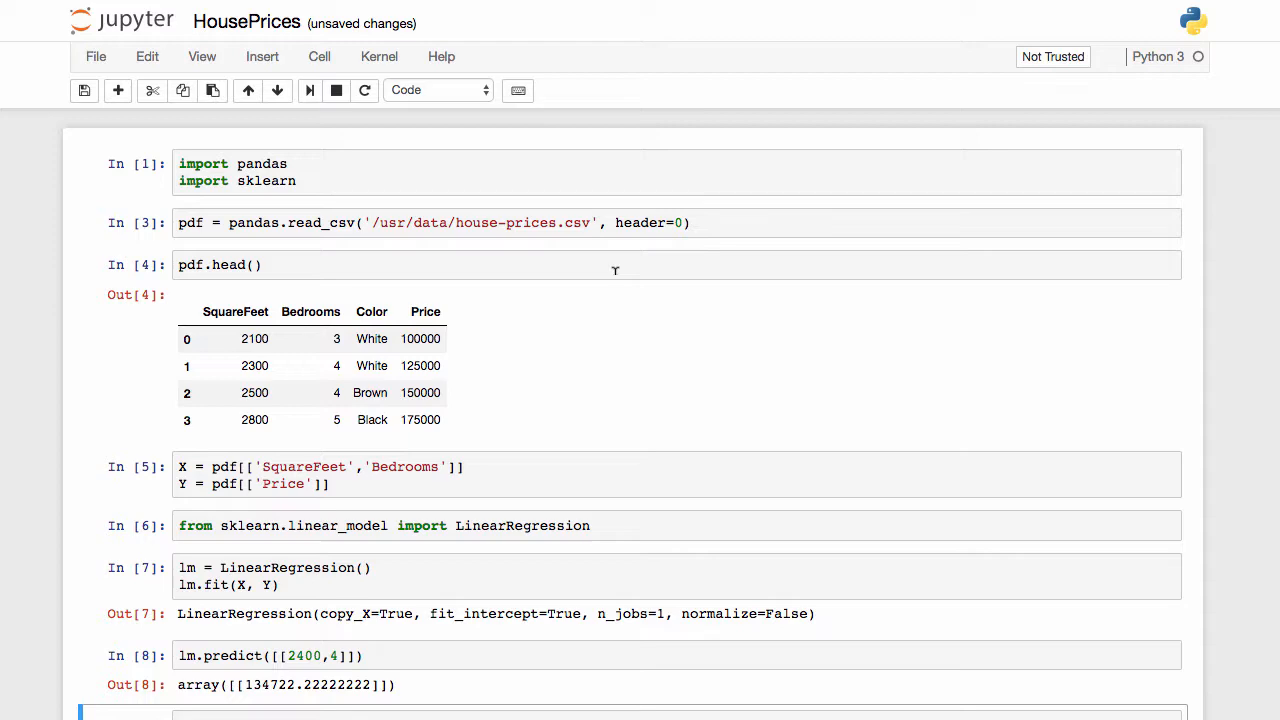
- Scroll to the joblib.dump, joblib.load and lm_file.predict cells confirming the reloaded model predicts 134722
{"action": "scroll", "scroll_direction": "down", "scroll_amount": 3}
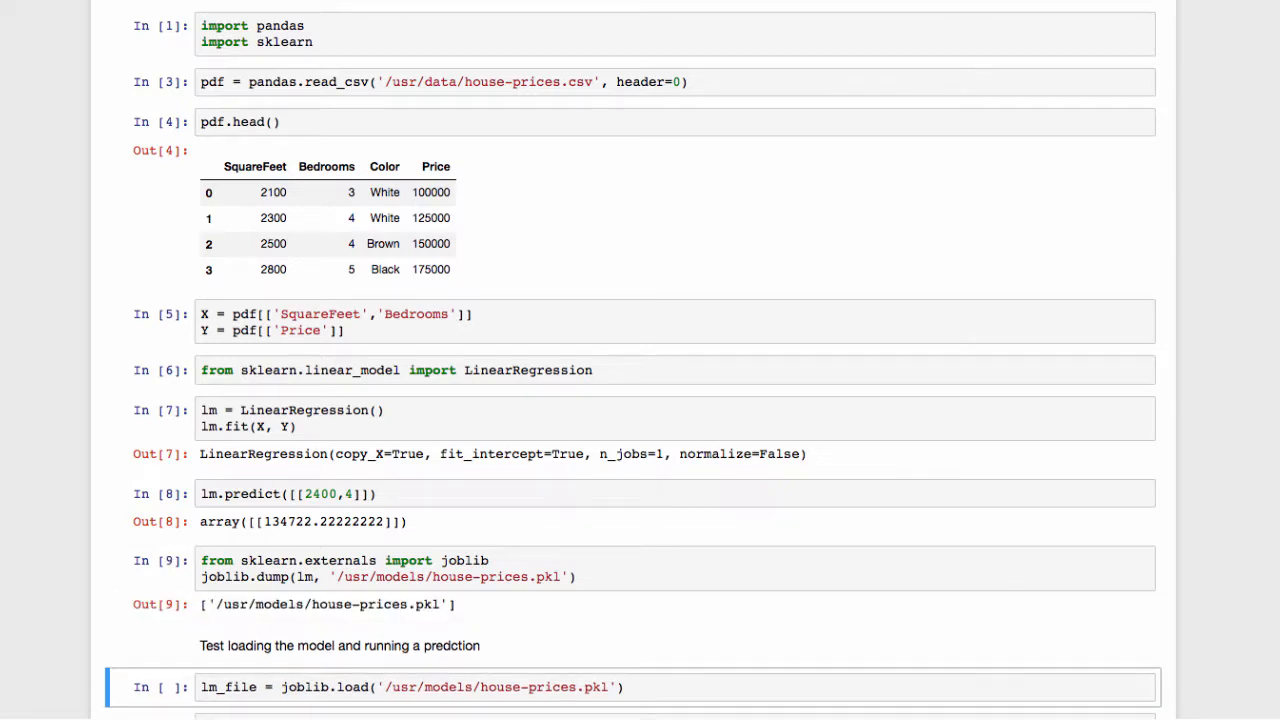
{"action": "scroll", "scroll_direction": "down", "scroll_amount": 3}
{"action": "type", "text": "lm_file.predict([[2400,4]])"}
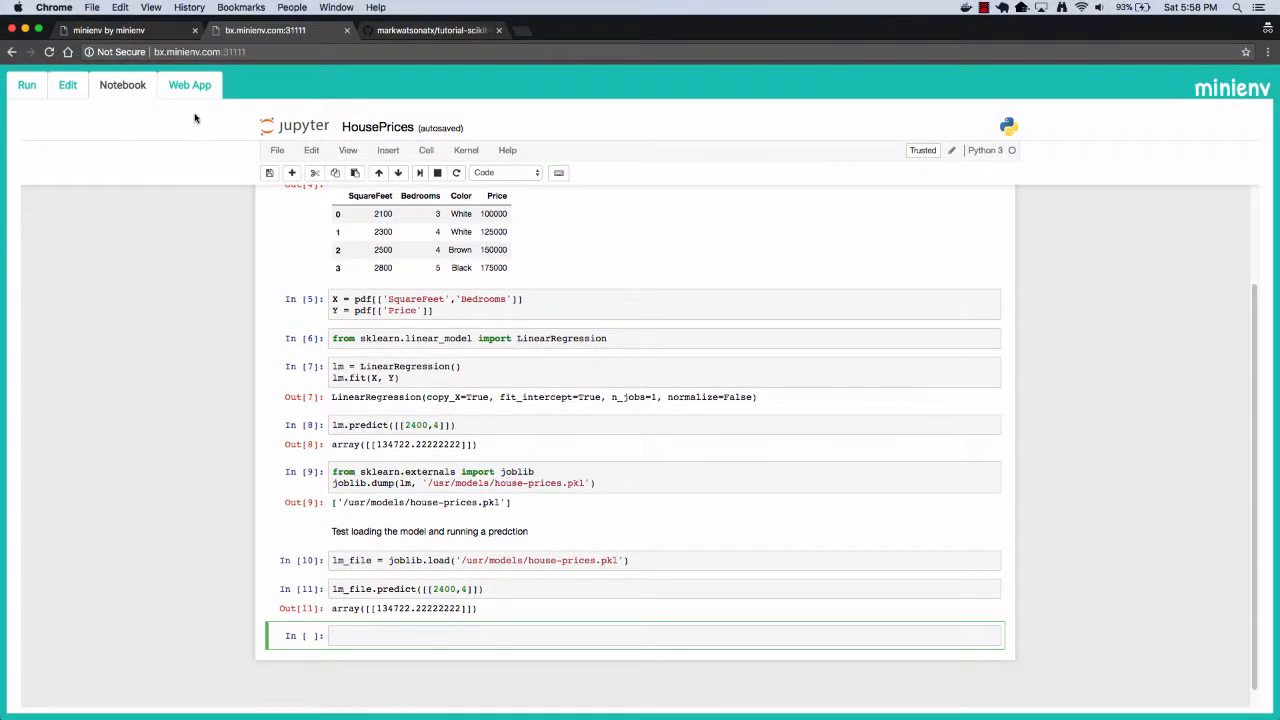
- Submit the web app's 2400 sq ft, 4-bedroom White house to get a 134722.22 prediction, then go to the file editor
{"action": "left_click", "coordinate": [188, 84]}
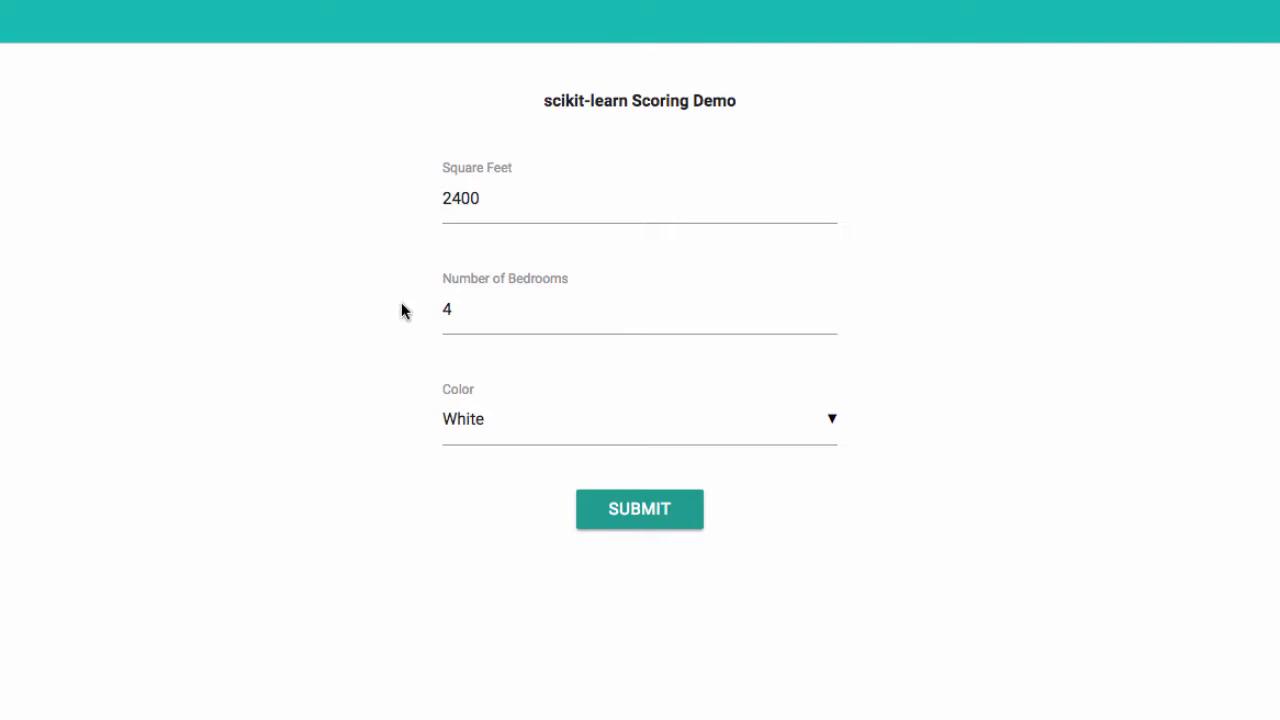
{"action": "mouse_move", "coordinate": [500, 522]}
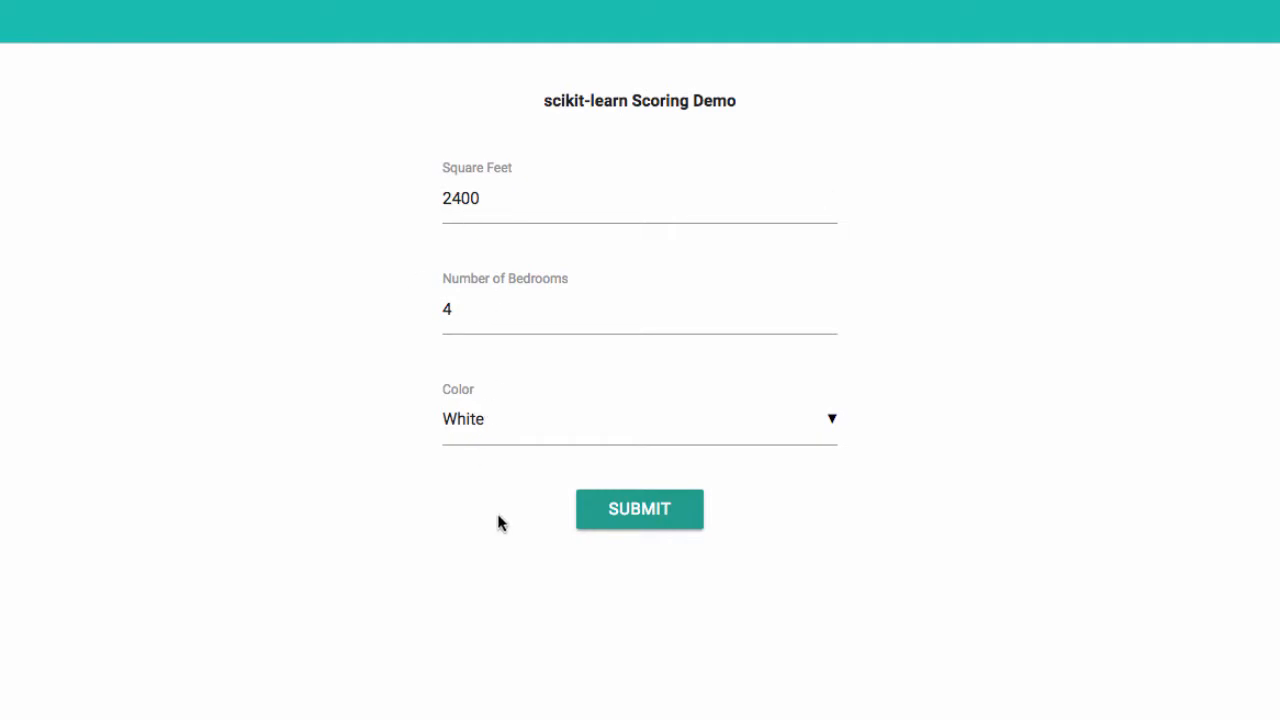
{"action": "left_click", "coordinate": [640, 510]}
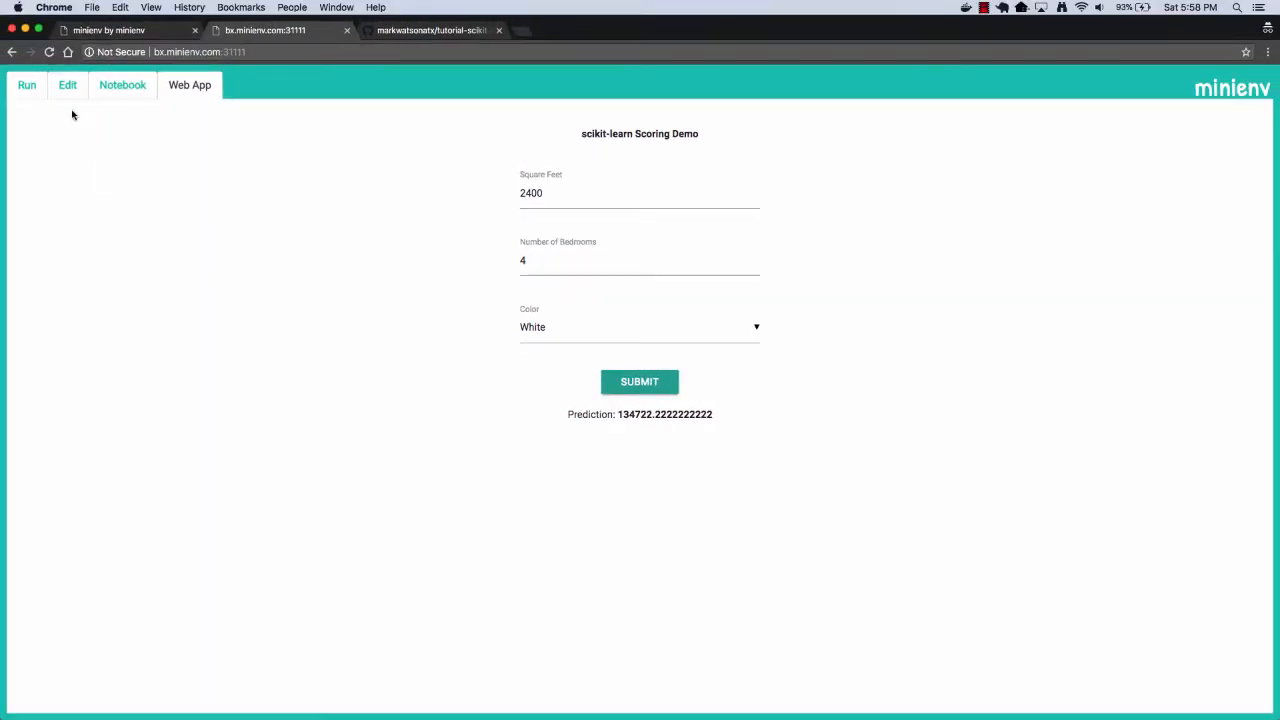
{"action": "left_click", "coordinate": [68, 84]}
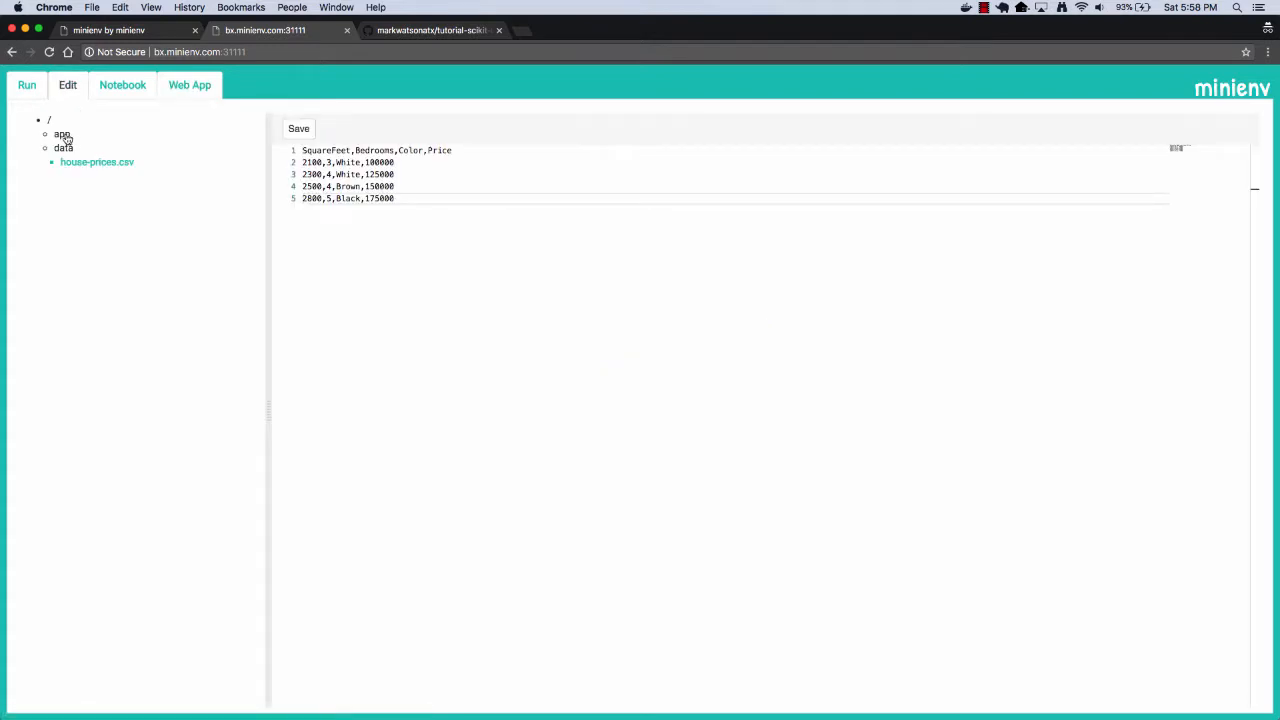
- Review app/app.py's Flask scoring route and public/index.html, then move to the tutorial-scikit-learn-scoring GitHub repo
{"action": "left_click", "coordinate": [62, 132]}
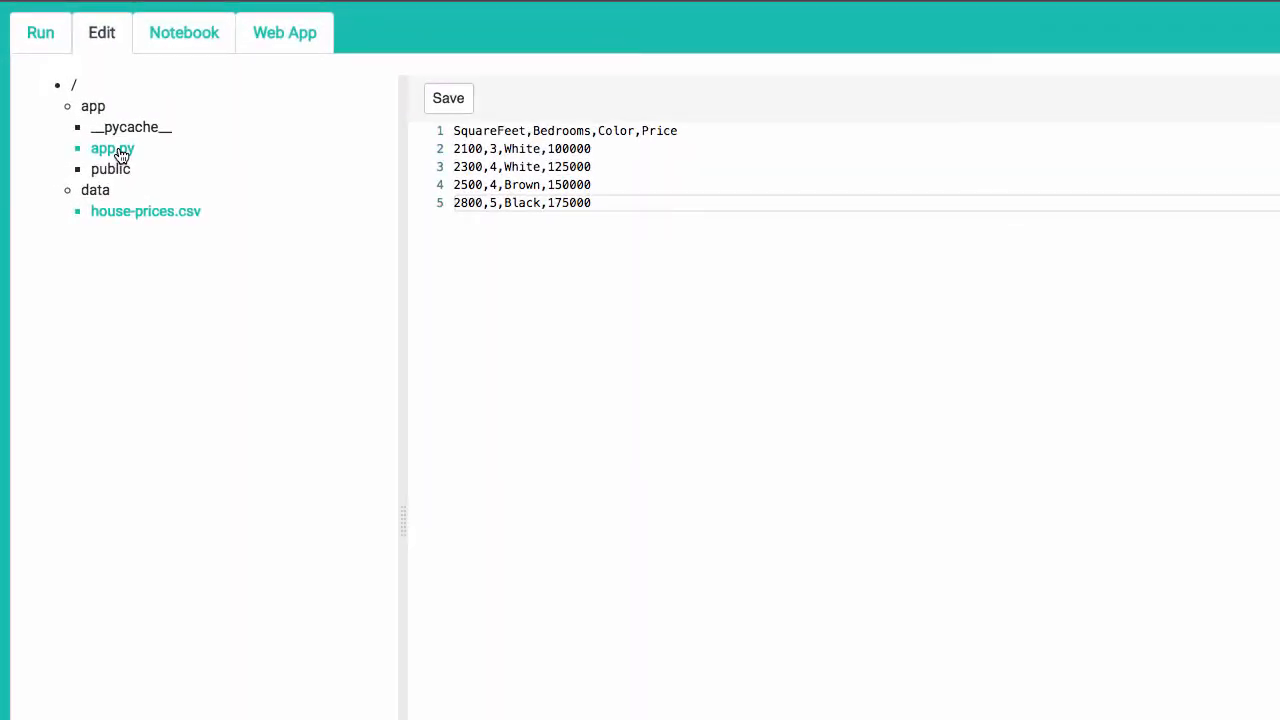
{"action": "left_click", "coordinate": [112, 148]}
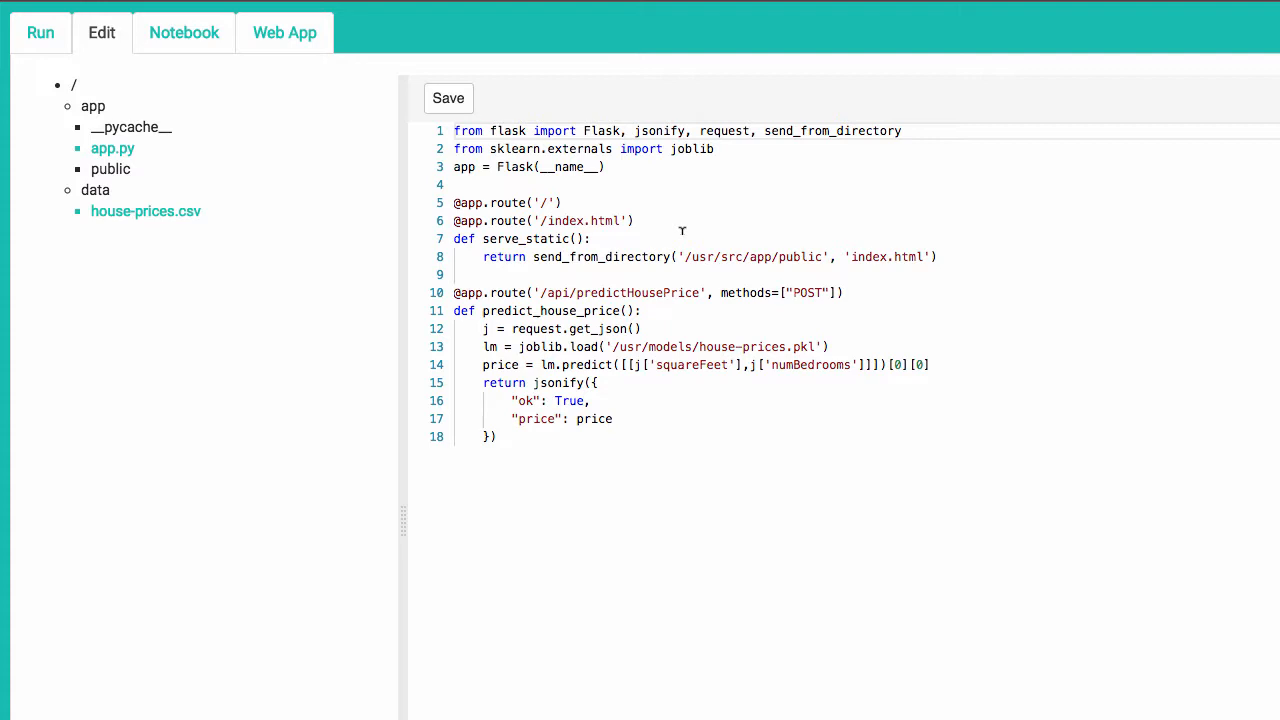
{"action": "mouse_move", "coordinate": [498, 196]}
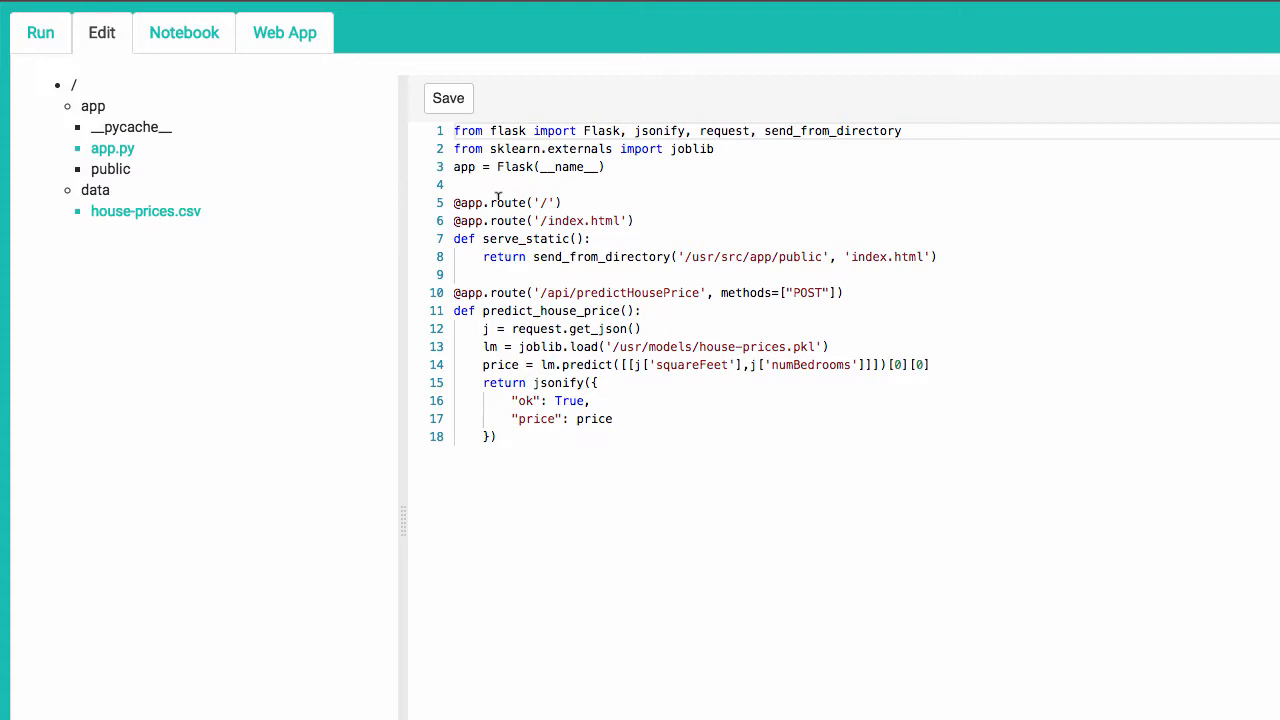
{"action": "left_click", "coordinate": [110, 168]}
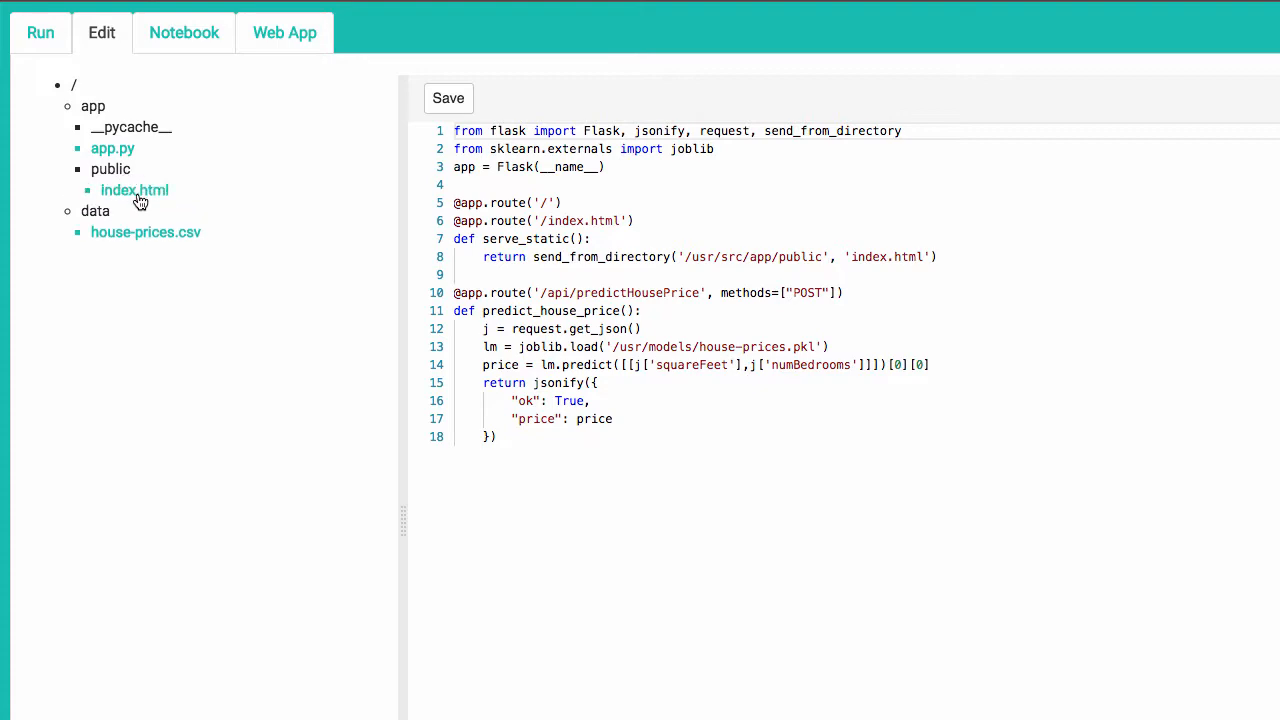
{"action": "left_click", "coordinate": [134, 190]}
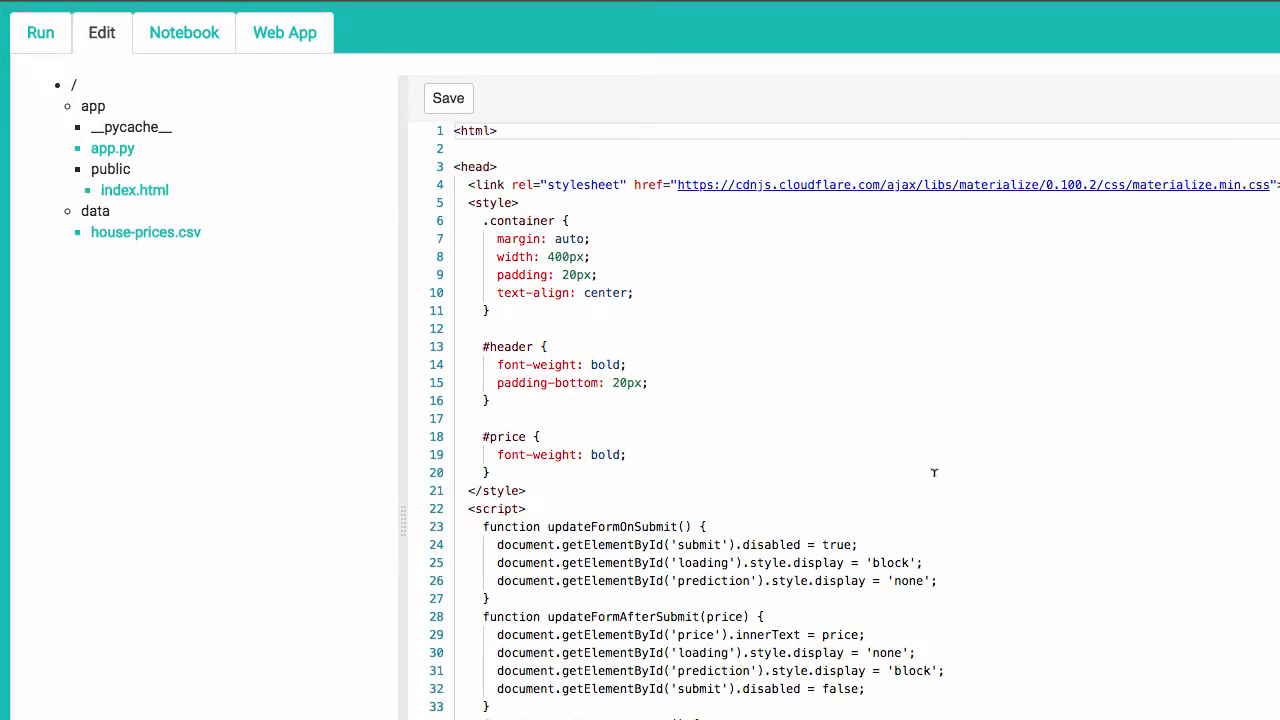
{"action": "scroll", "scroll_direction": "down", "scroll_amount": 3}
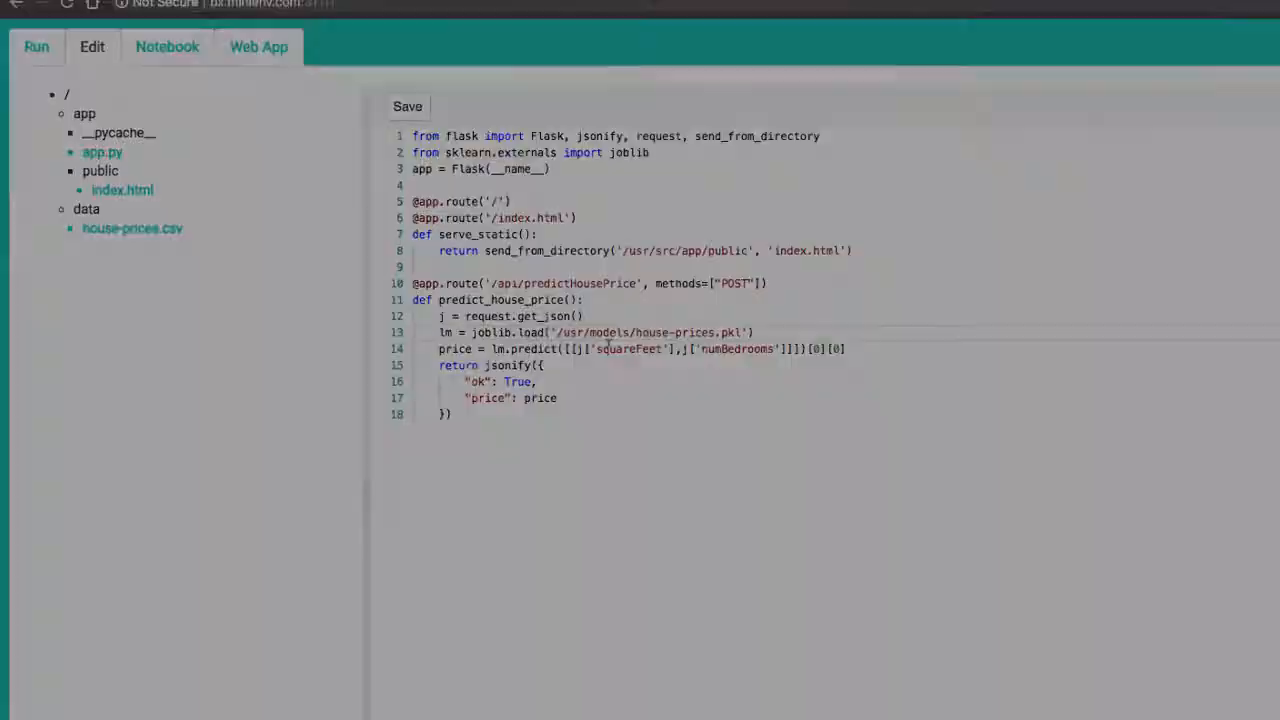
{"action": "left_click", "coordinate": [364, 8]}
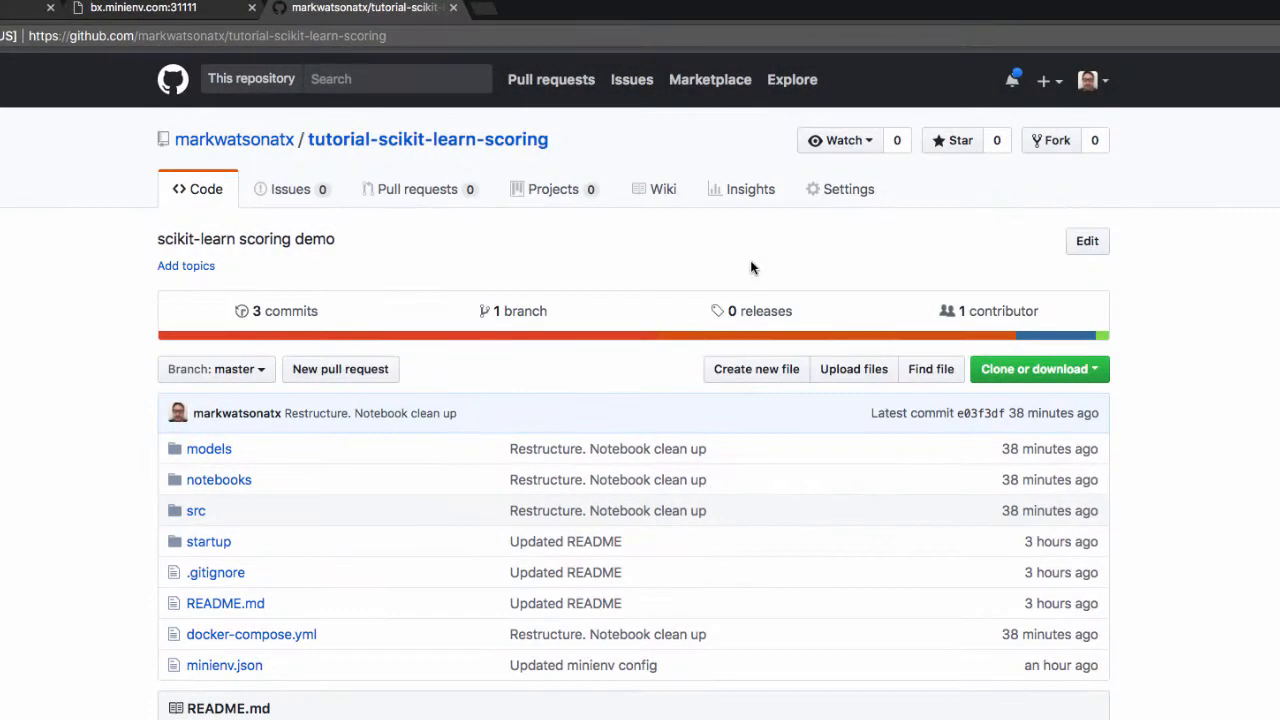